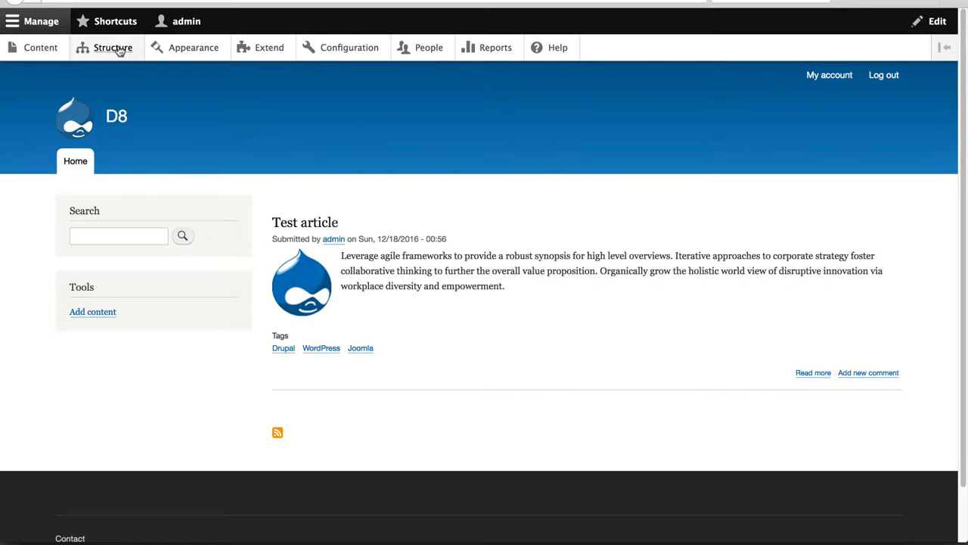
Step: Navigate via Structure to the Display Suite displays list
click(112, 47)
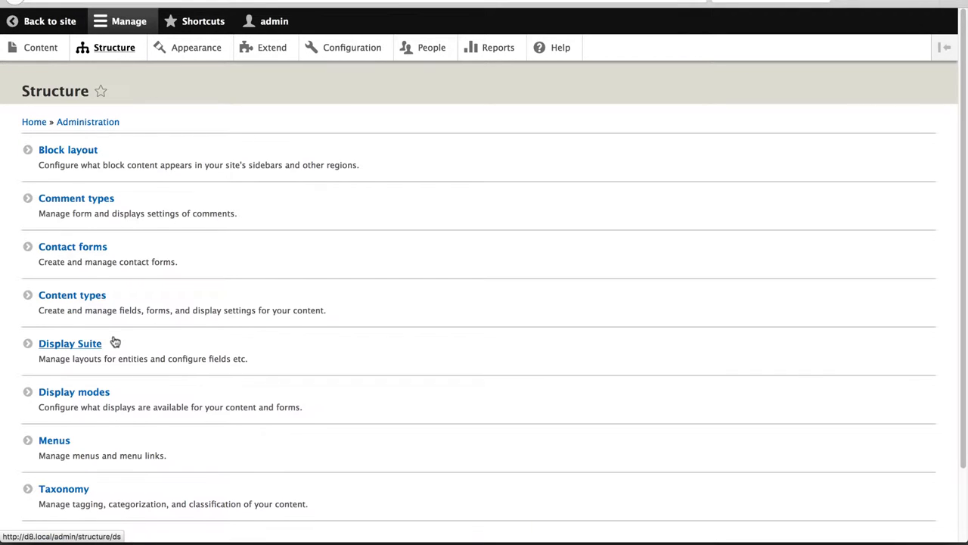
click(70, 342)
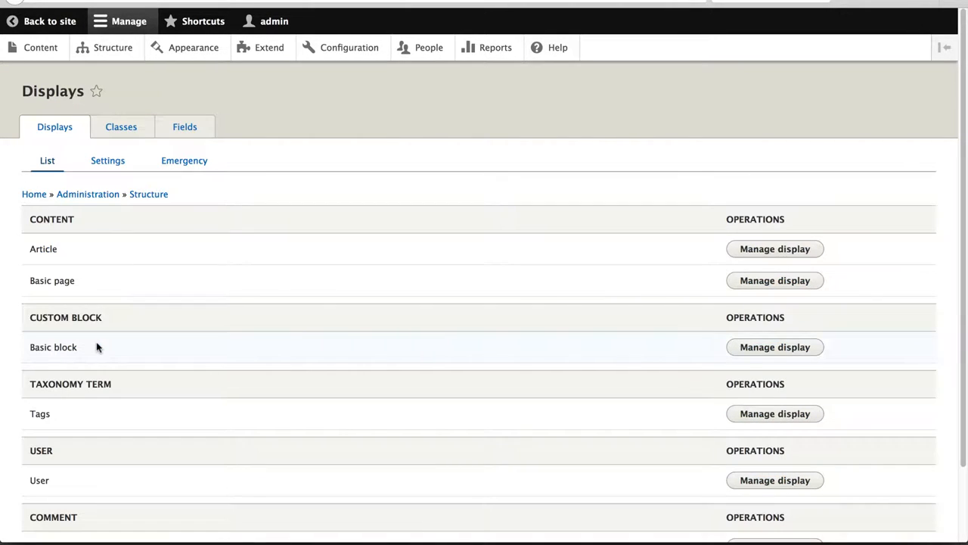
mouse_move(775, 248)
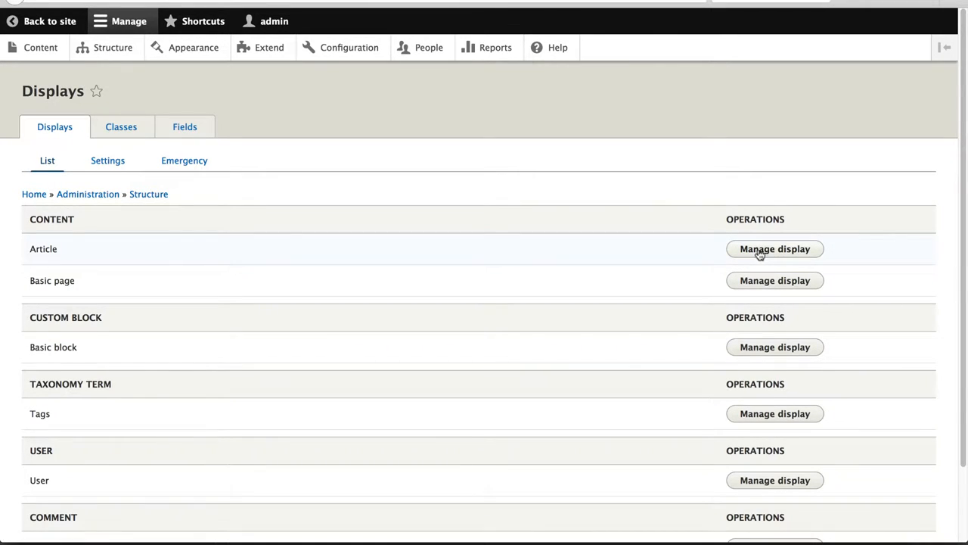
mouse_move(765, 258)
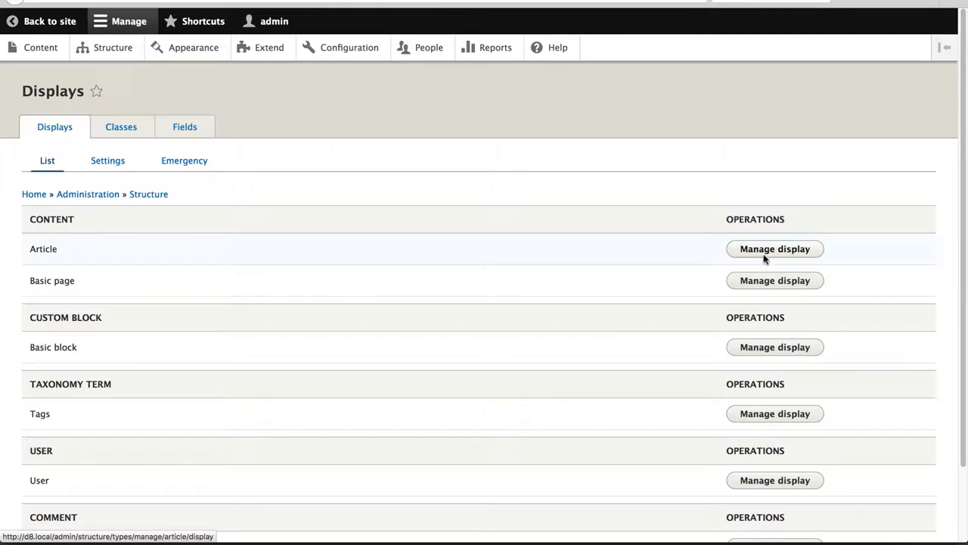
mouse_move(774, 280)
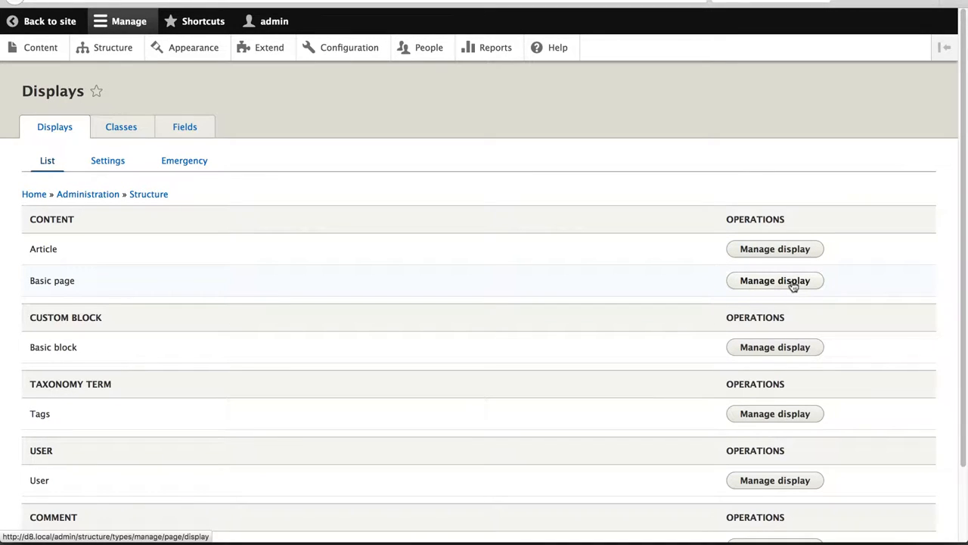
mouse_move(794, 260)
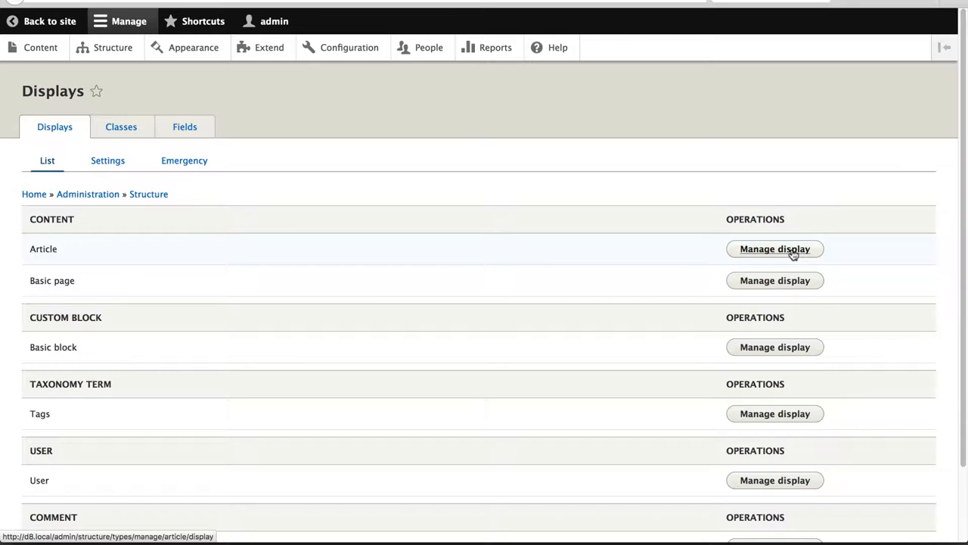
Step: Go to Article's Manage display and reveal the Custom display settings (Full content, RSS, Teaser)
click(775, 248)
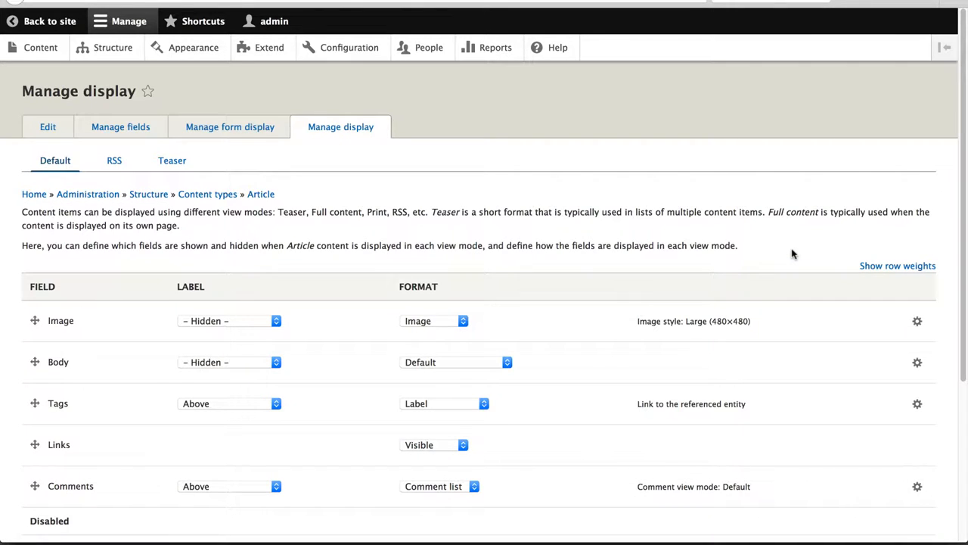
scroll(down, 3)
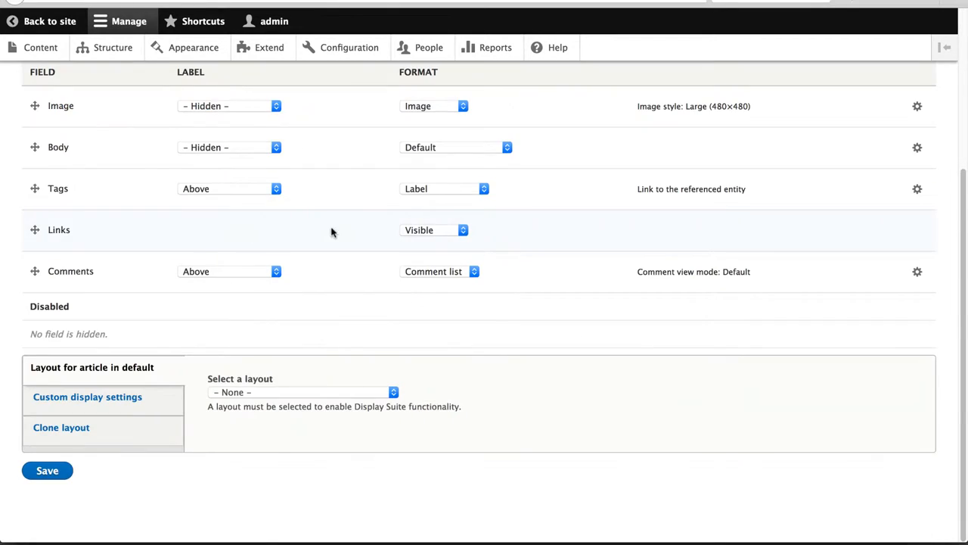
scroll(up, 3)
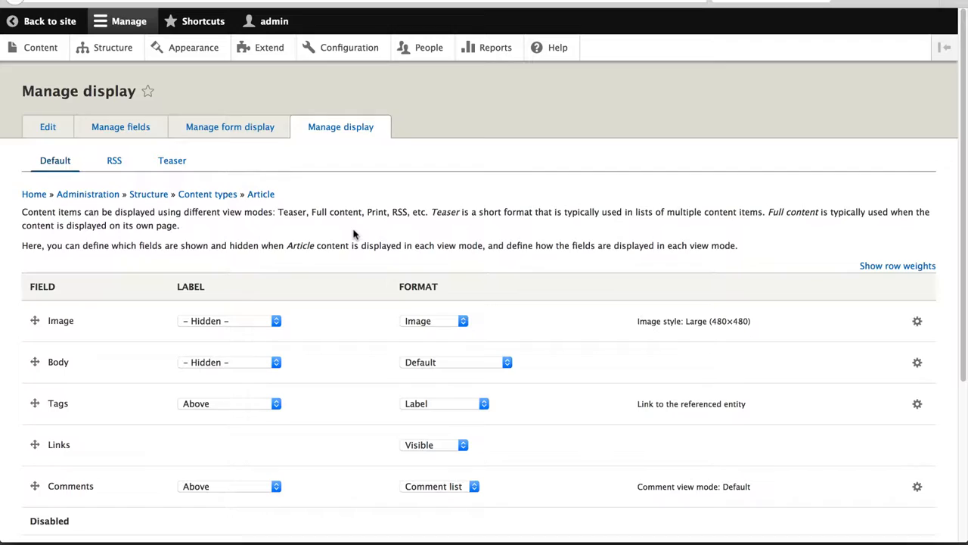
scroll(down, 3)
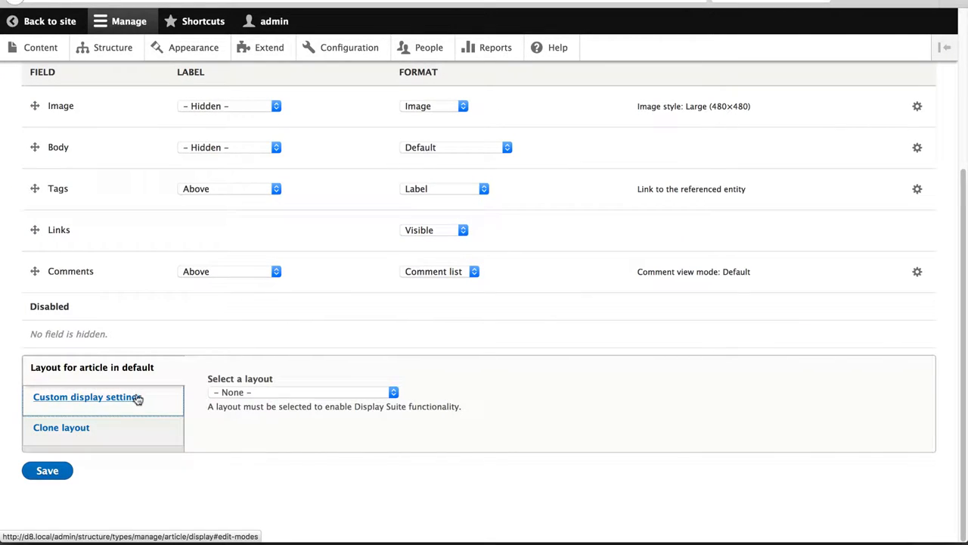
scroll(up, 3)
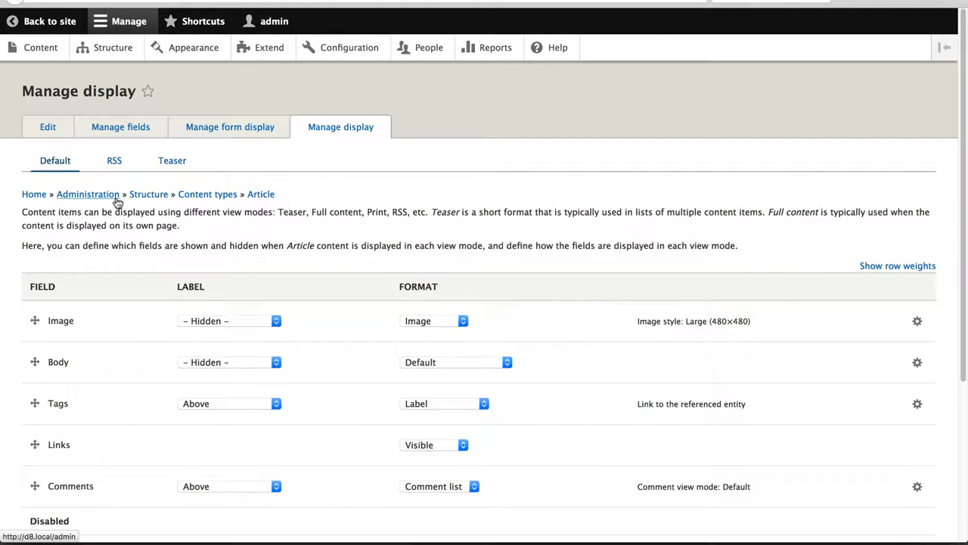
scroll(down, 3)
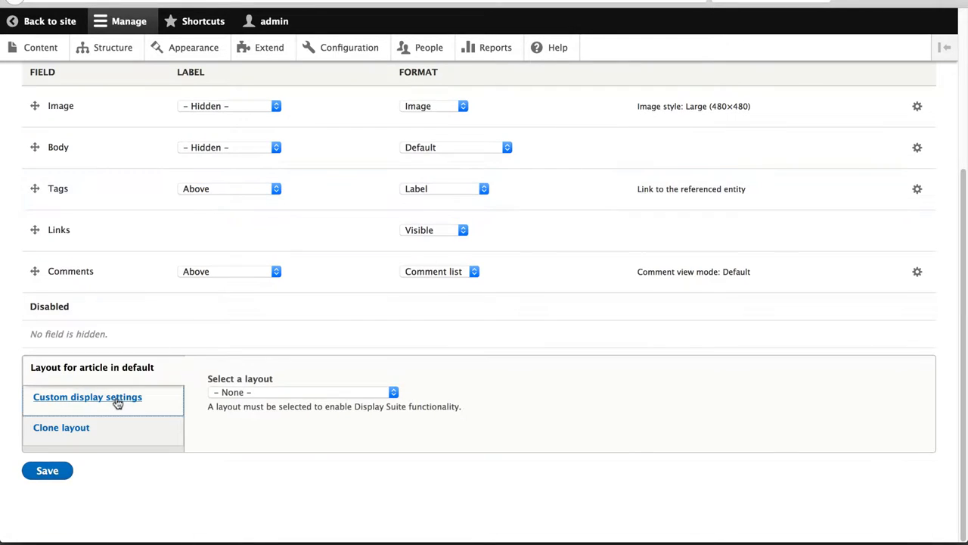
click(87, 396)
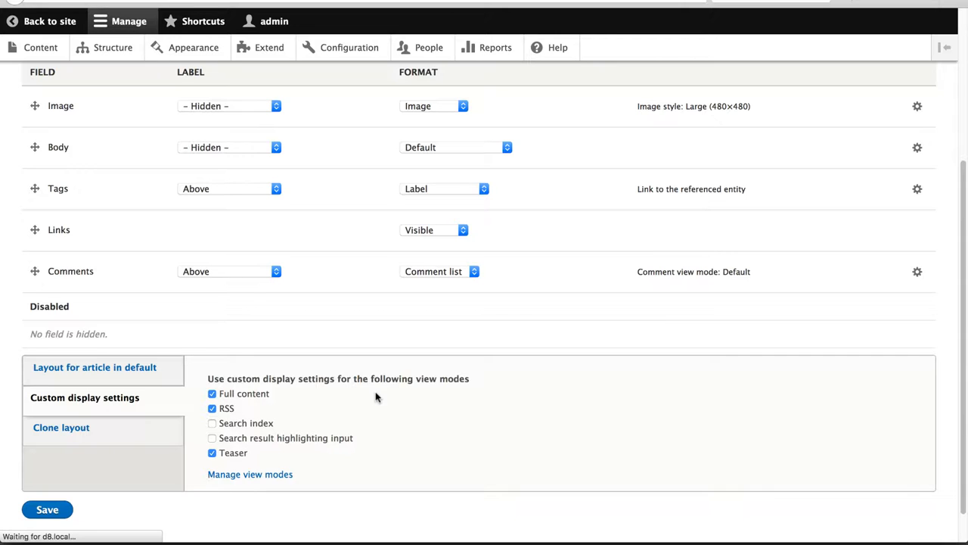
Step: Save the custom view mode settings and reach the Full content layout section, still set to none
click(47, 508)
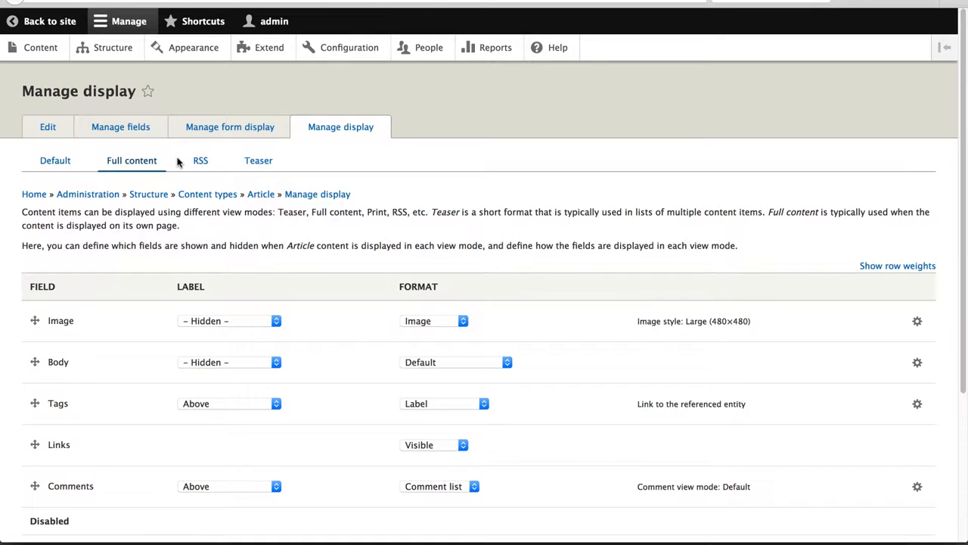
scroll(down, 3)
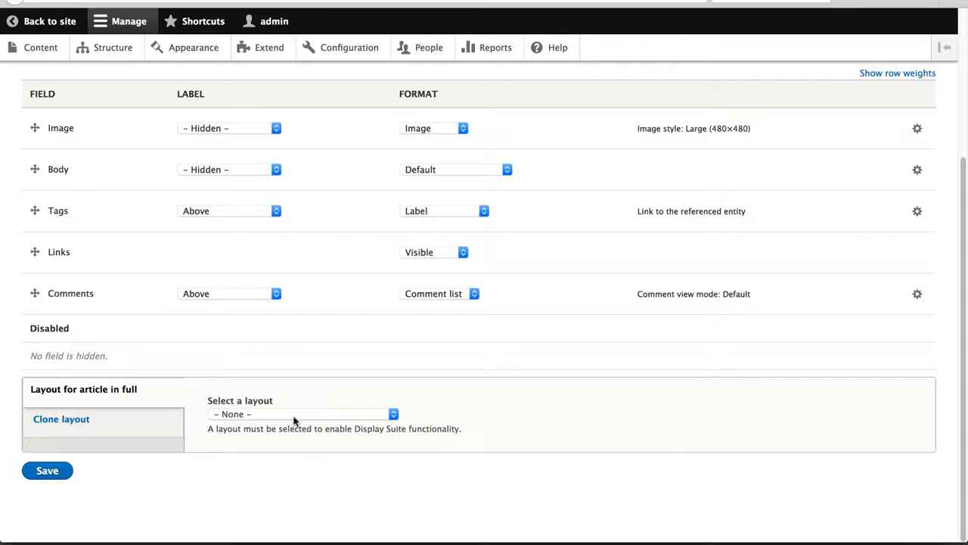
Step: Choose the Two column stacked layout for Article full content and save it
click(303, 415)
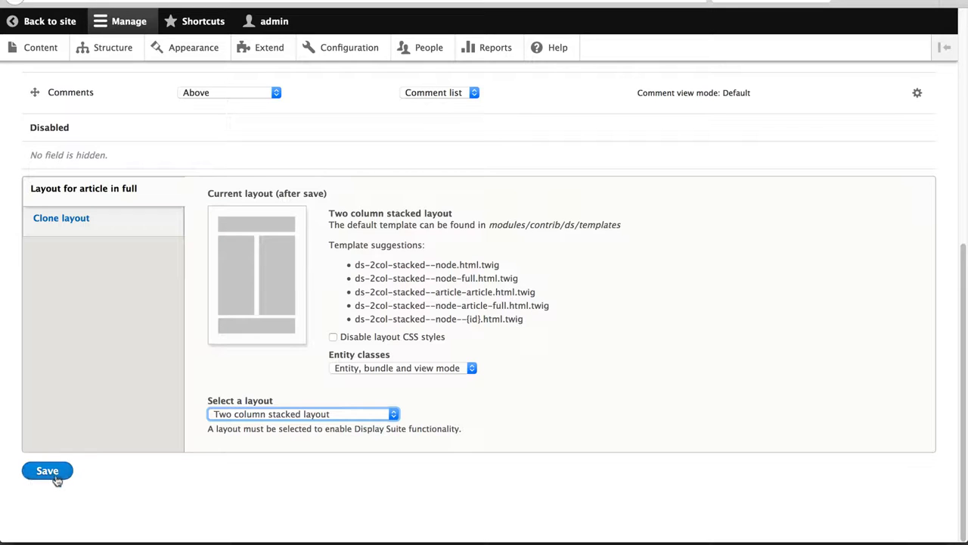
click(46, 471)
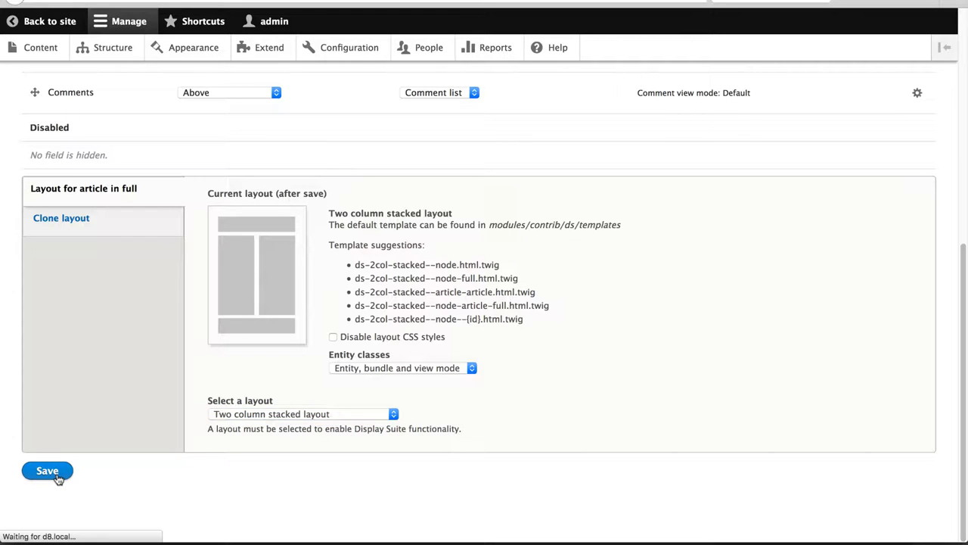
click(47, 471)
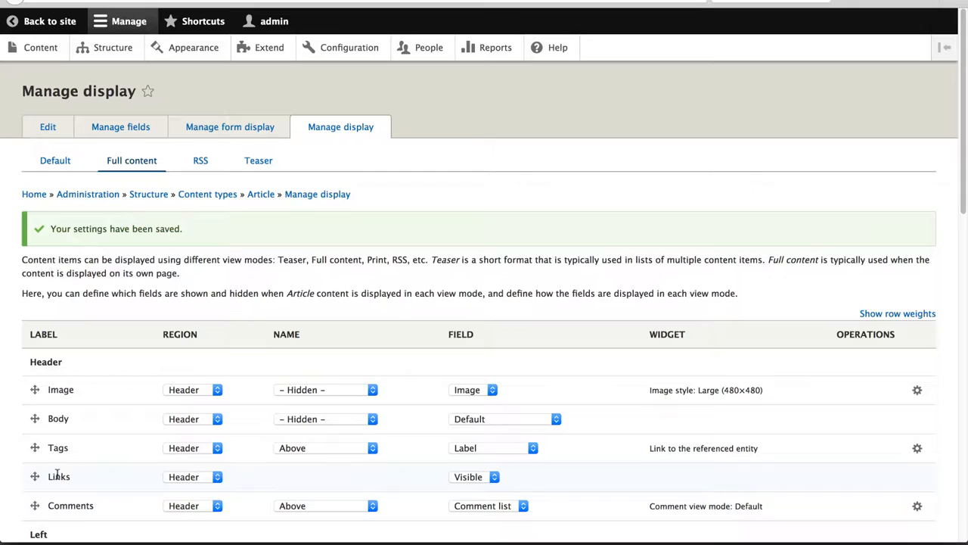
Step: Scroll through the Header, Left, Right and Footer regions to review where the fields sit
scroll(down, 3)
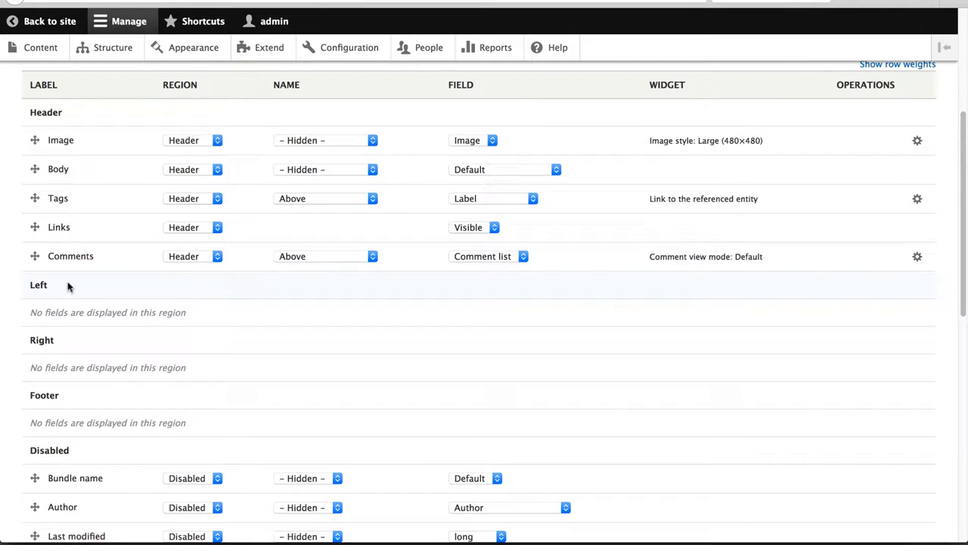
mouse_move(130, 311)
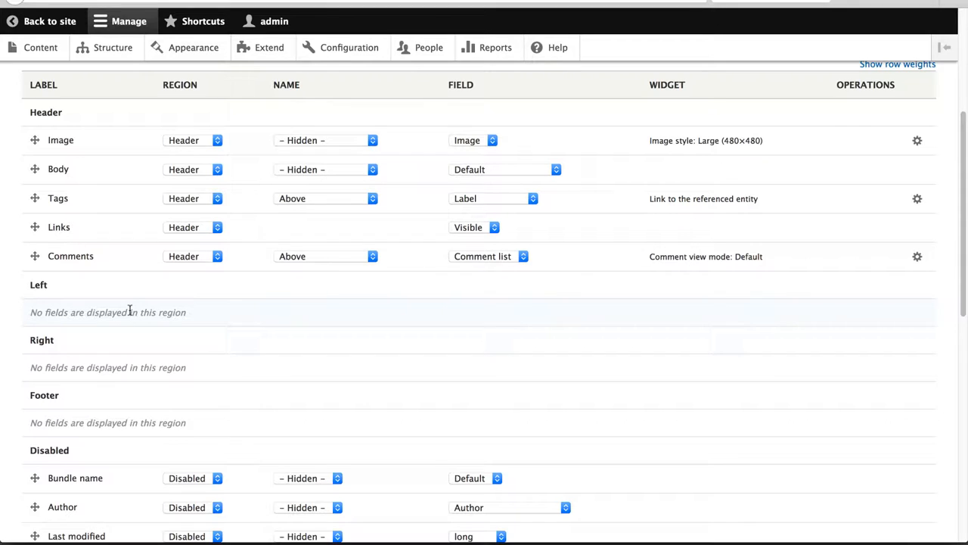
mouse_move(124, 295)
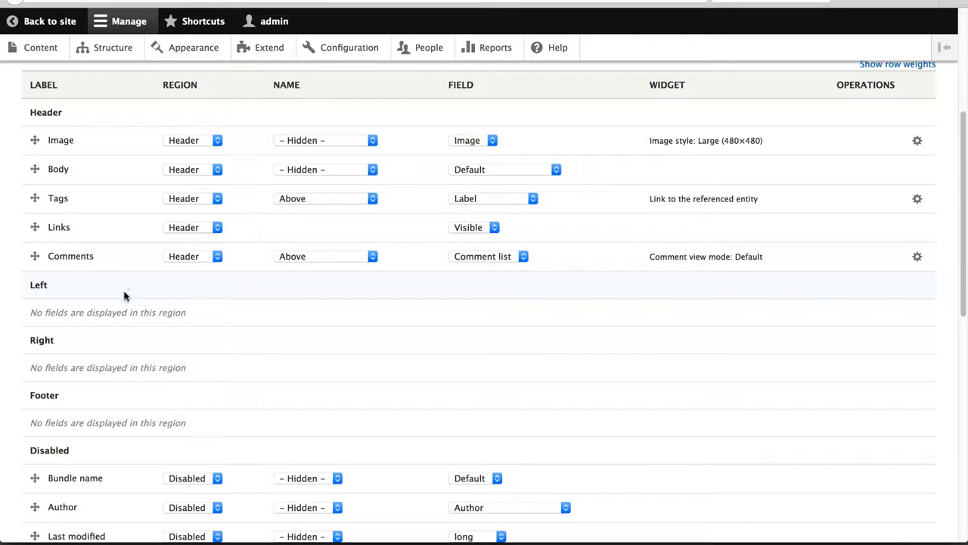
mouse_move(38, 294)
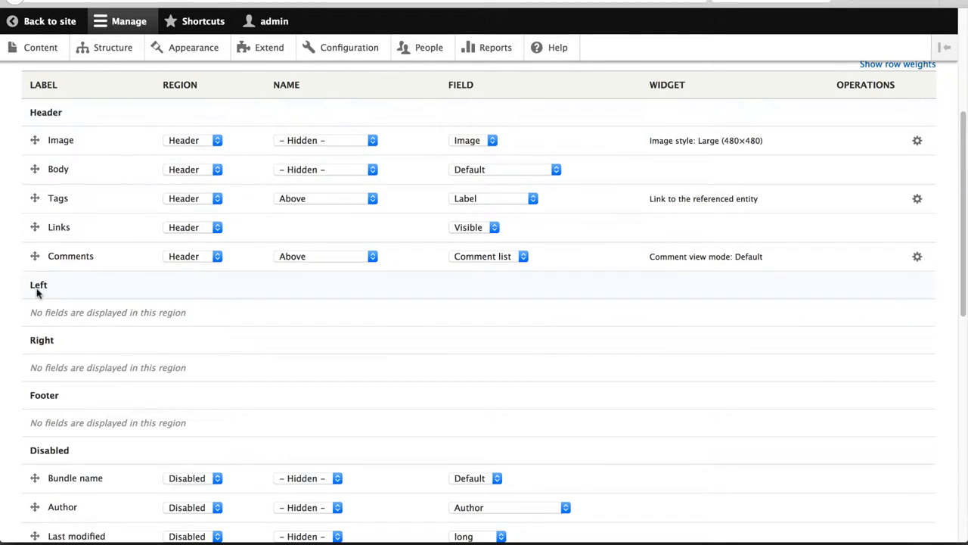
scroll(down, 3)
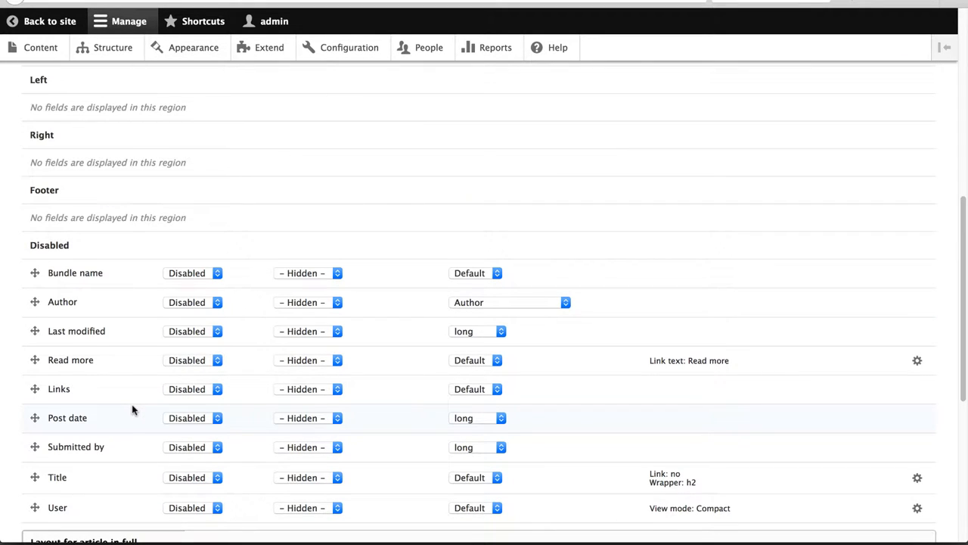
scroll(up, 3)
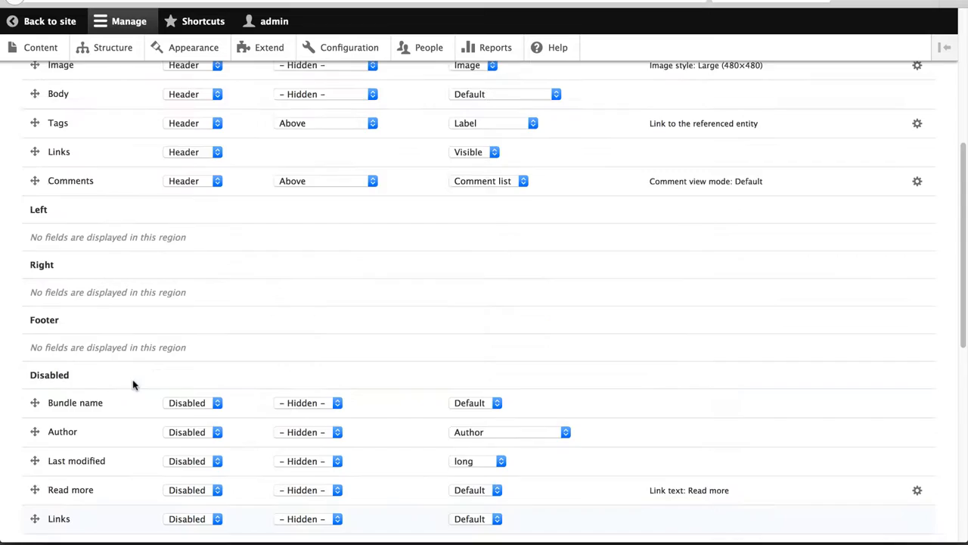
scroll(up, 3)
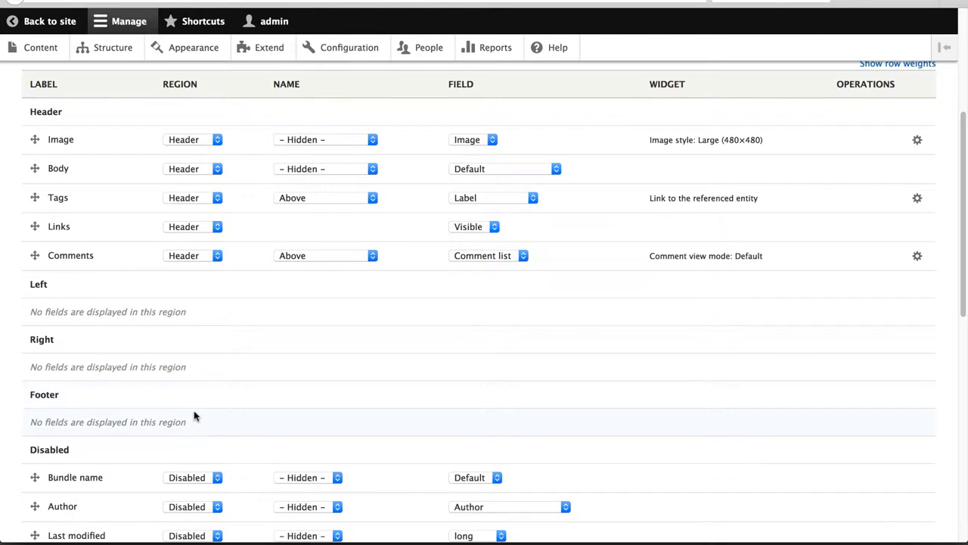
mouse_move(190, 394)
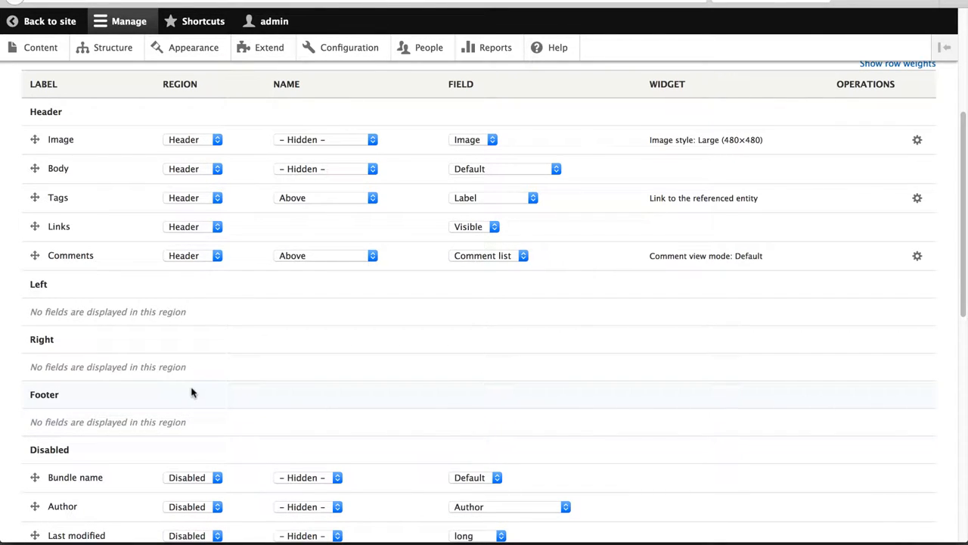
scroll(down, 3)
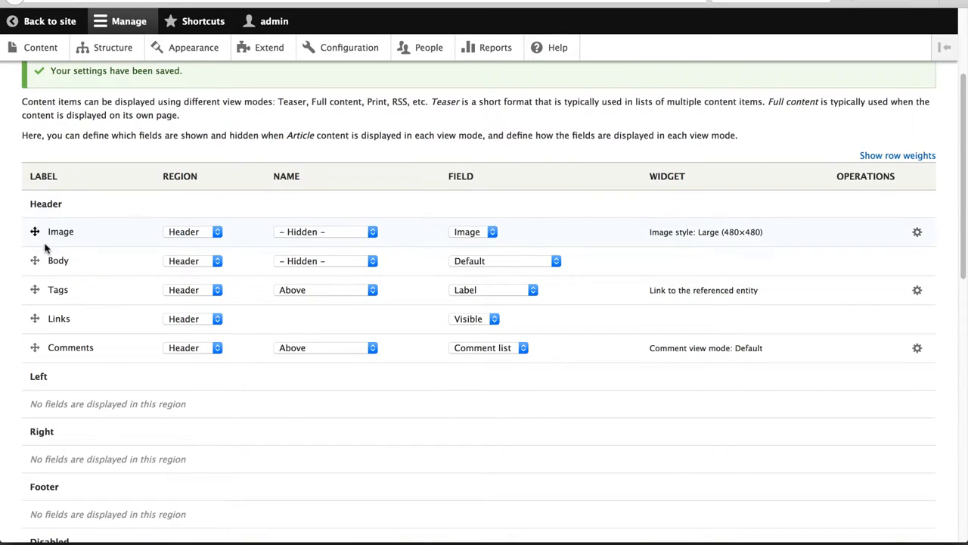
scroll(down, 3)
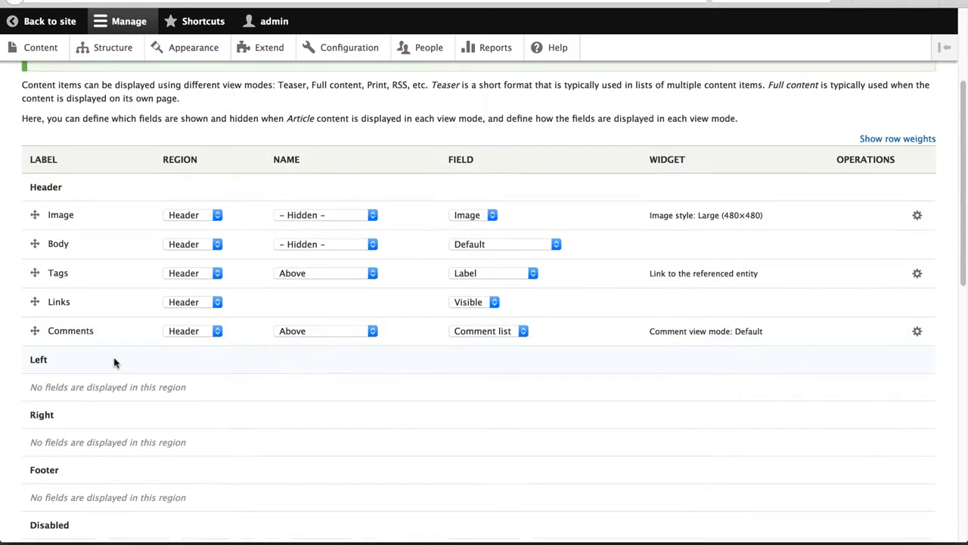
scroll(down, 3)
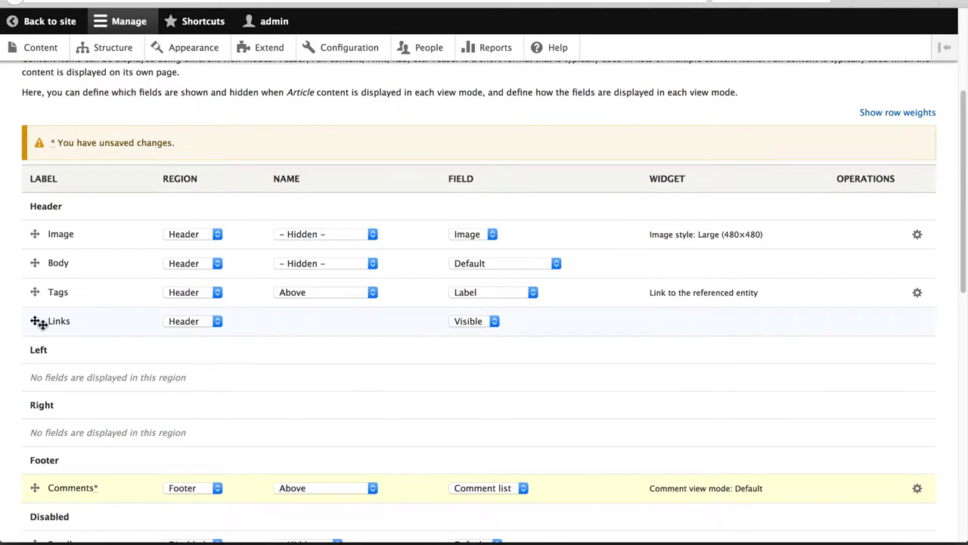
Step: Move Links to Right and Body to Left, then save the rearranged field layout
drag(35, 320, 35, 402)
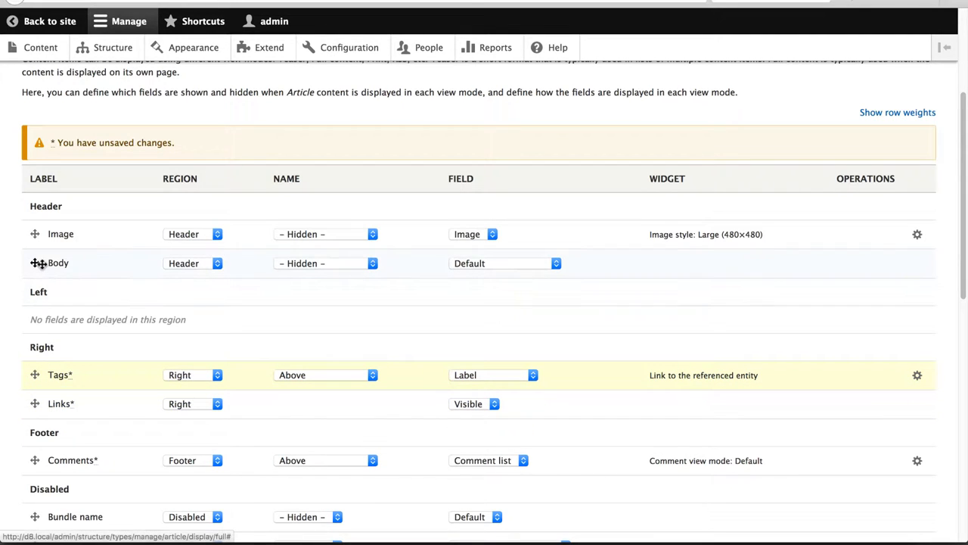
drag(35, 263, 35, 345)
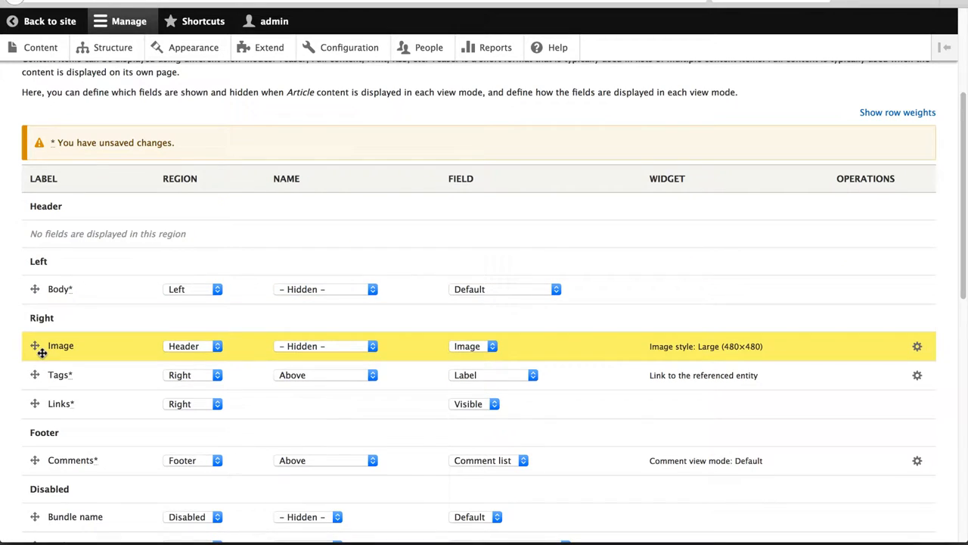
scroll(down, 3)
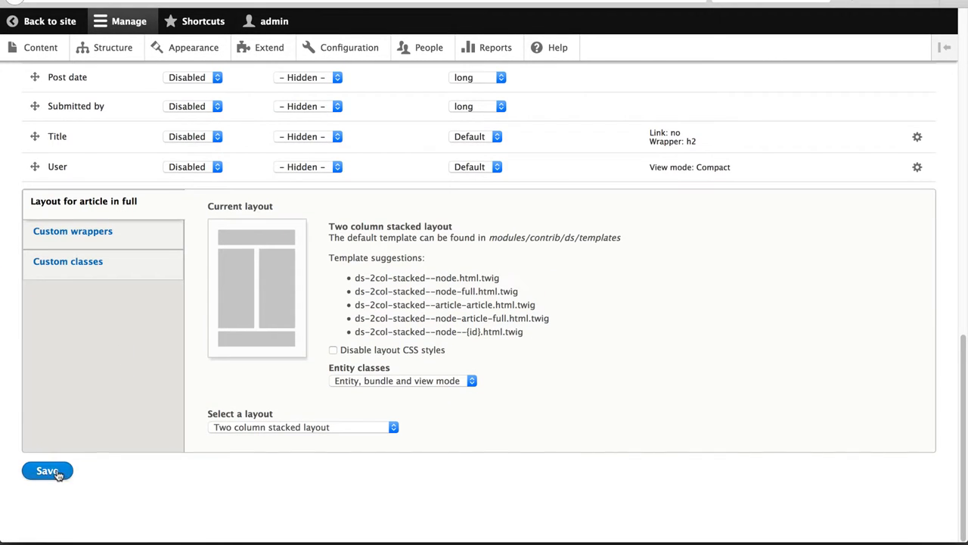
click(47, 471)
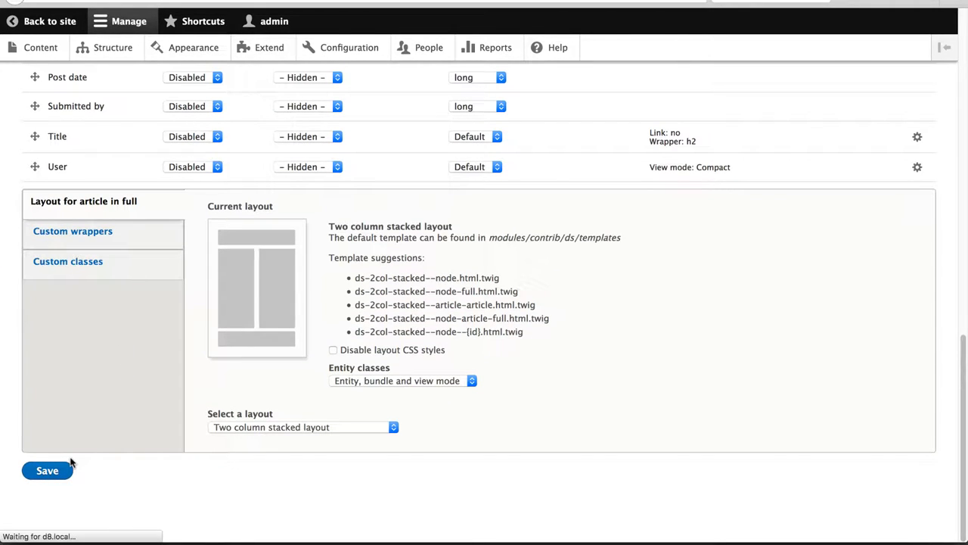
click(46, 469)
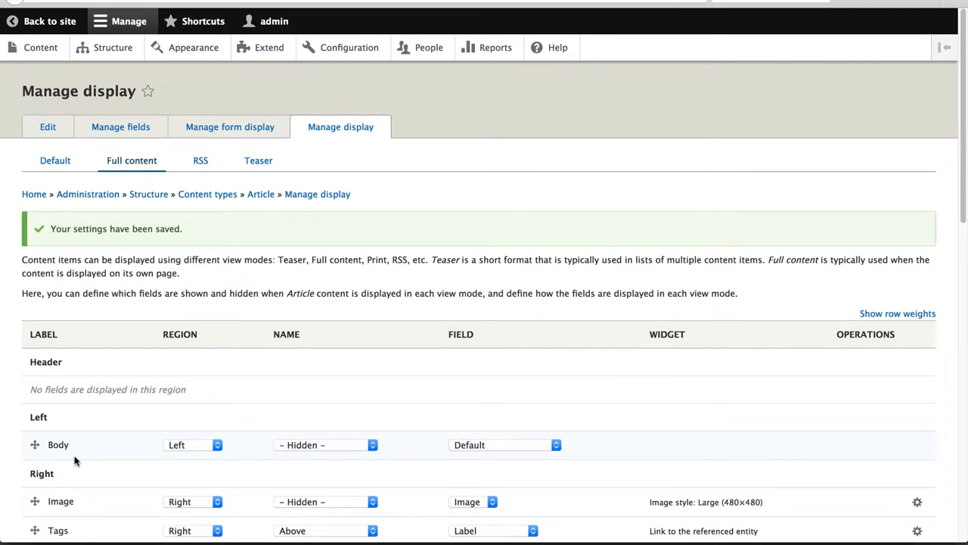
mouse_move(41, 47)
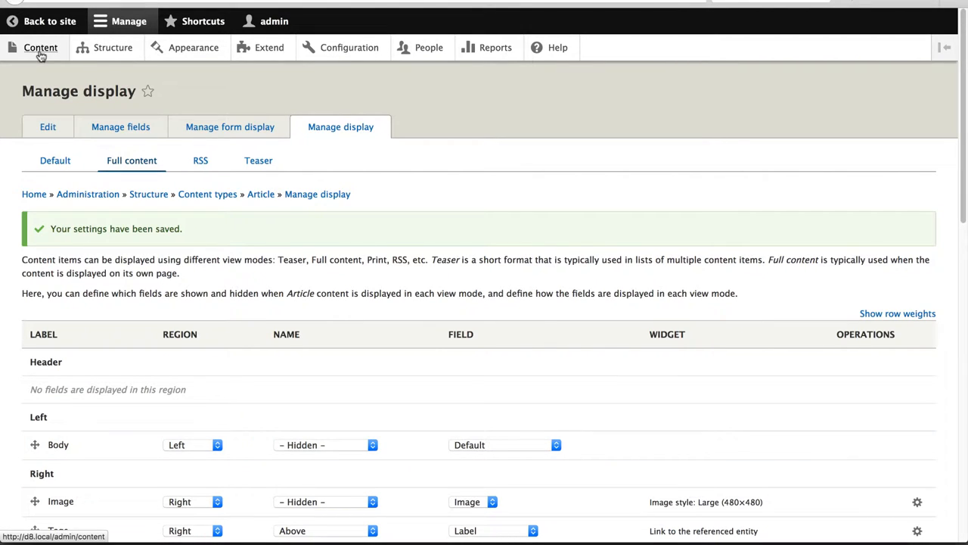
Step: Go to the Content overview and select the Test article
click(39, 47)
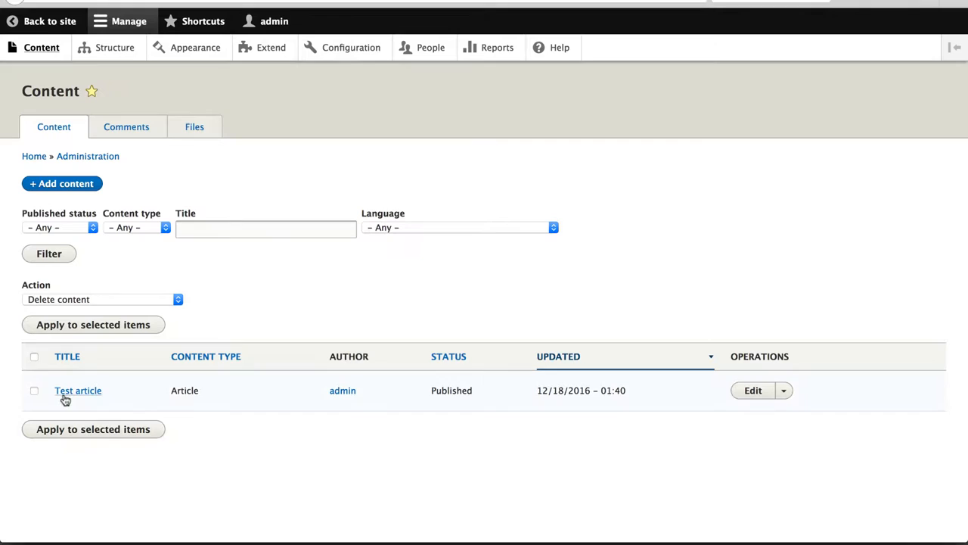
mouse_move(79, 391)
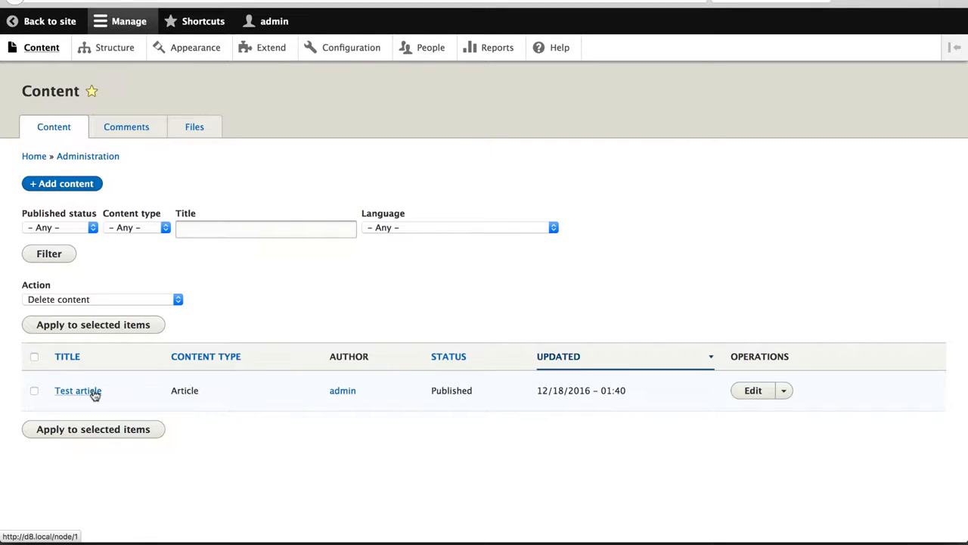
click(79, 391)
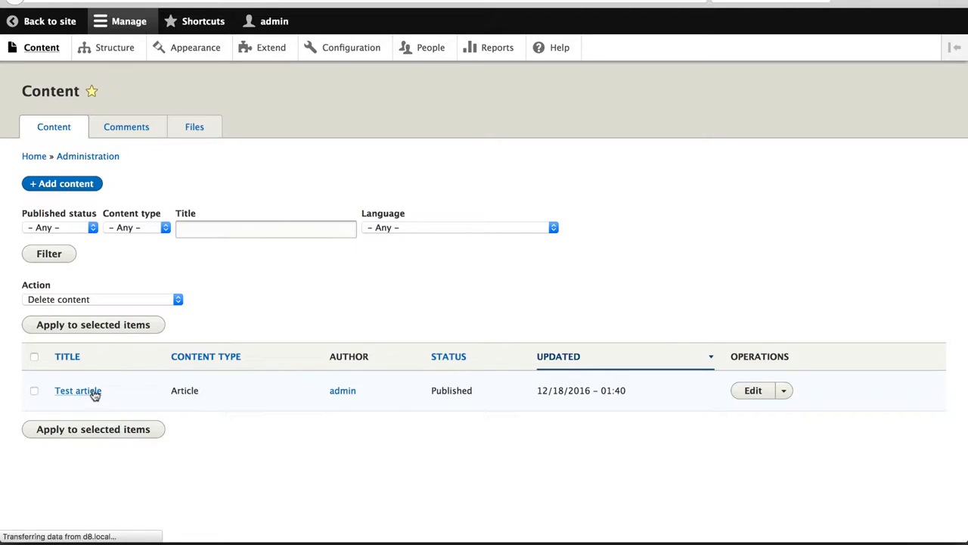
Step: View the Test article page and scroll through it to check the two-column result
click(77, 391)
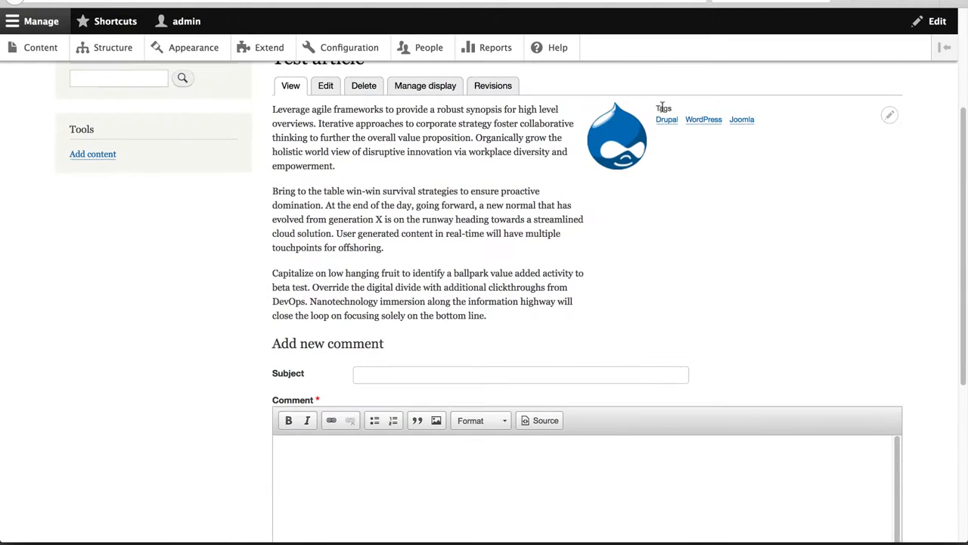
scroll(up, 3)
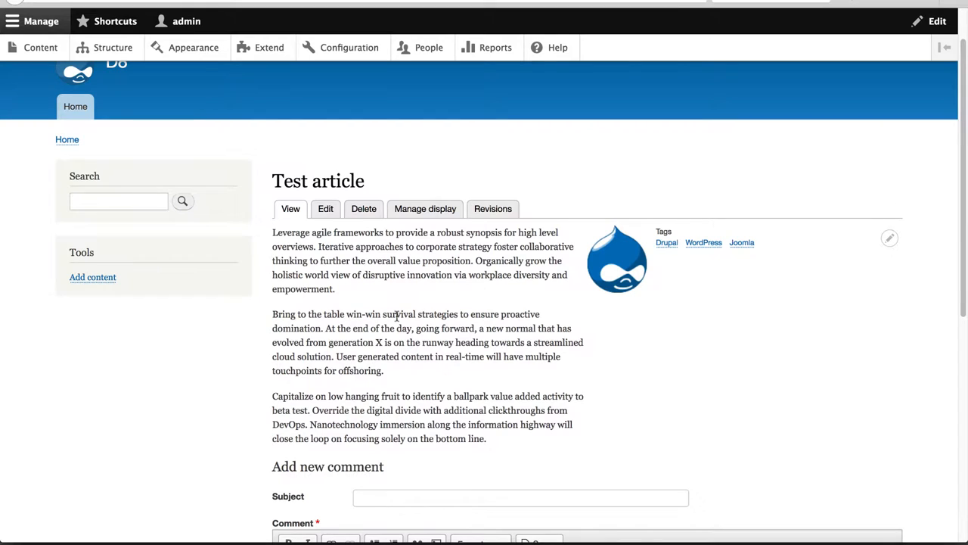
mouse_move(595, 295)
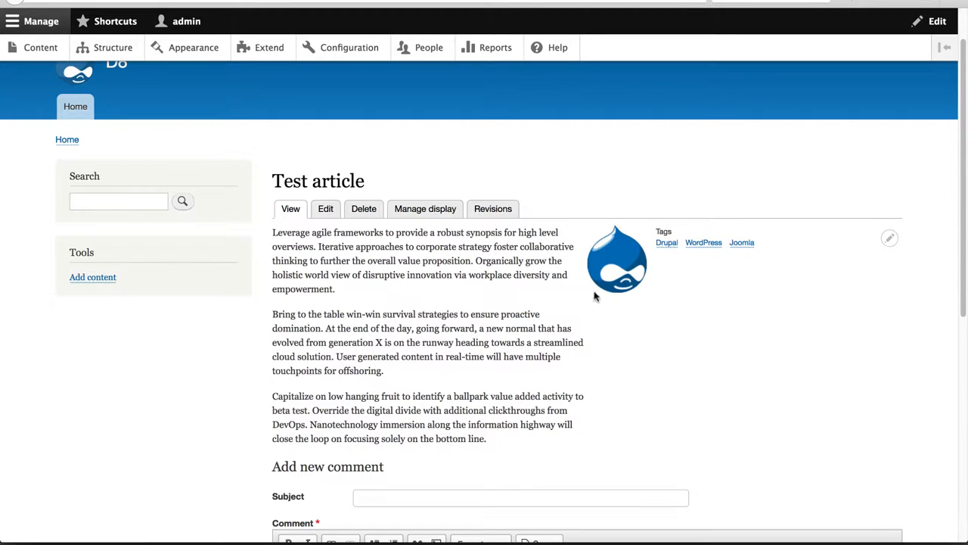
mouse_move(609, 272)
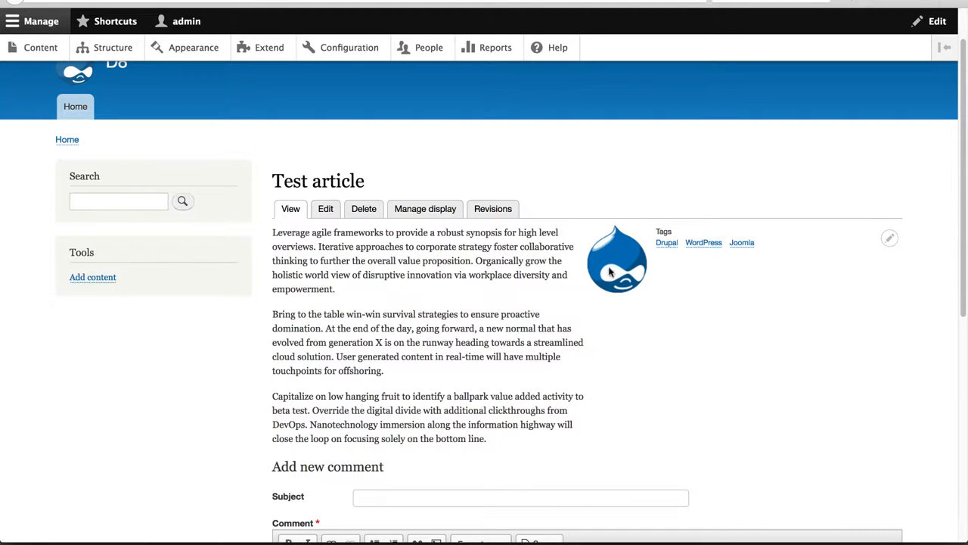
scroll(down, 3)
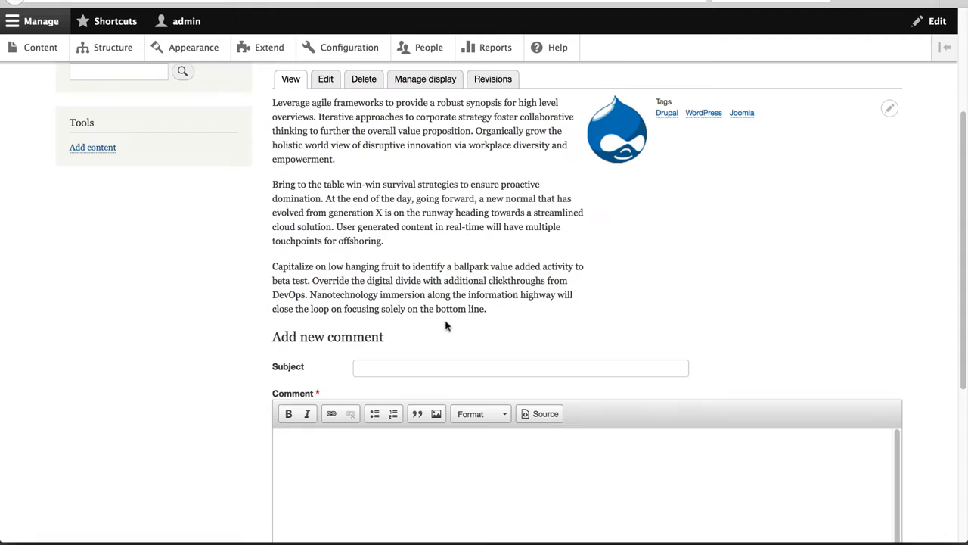
scroll(down, 3)
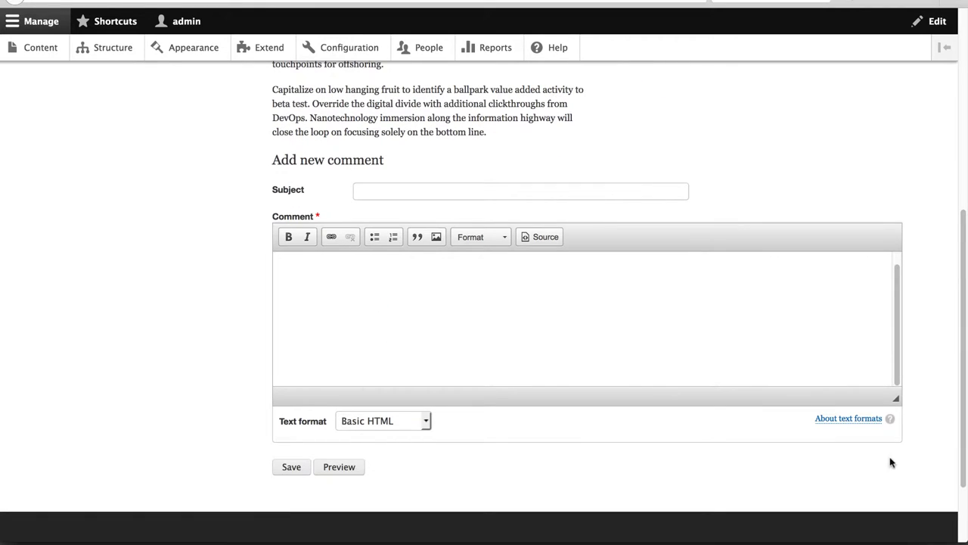
scroll(up, 3)
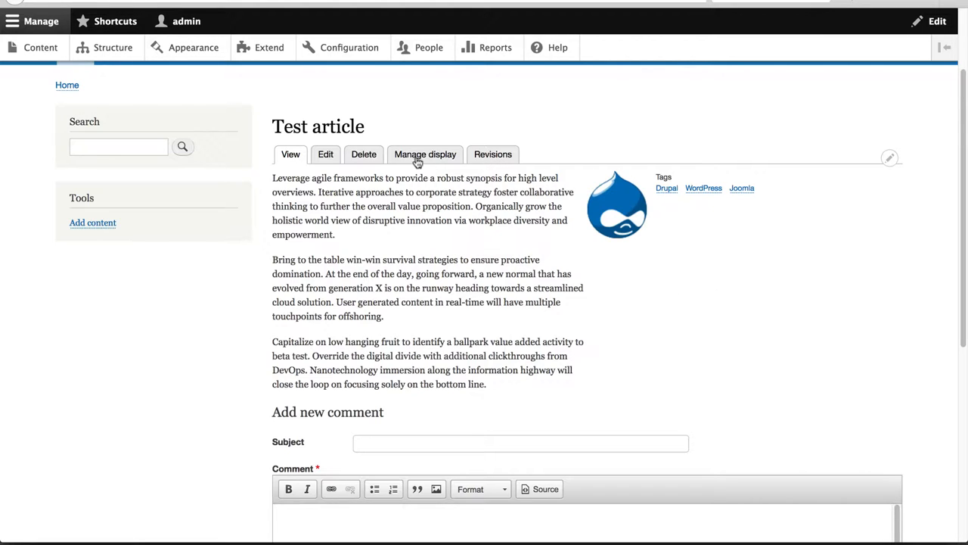
mouse_move(425, 155)
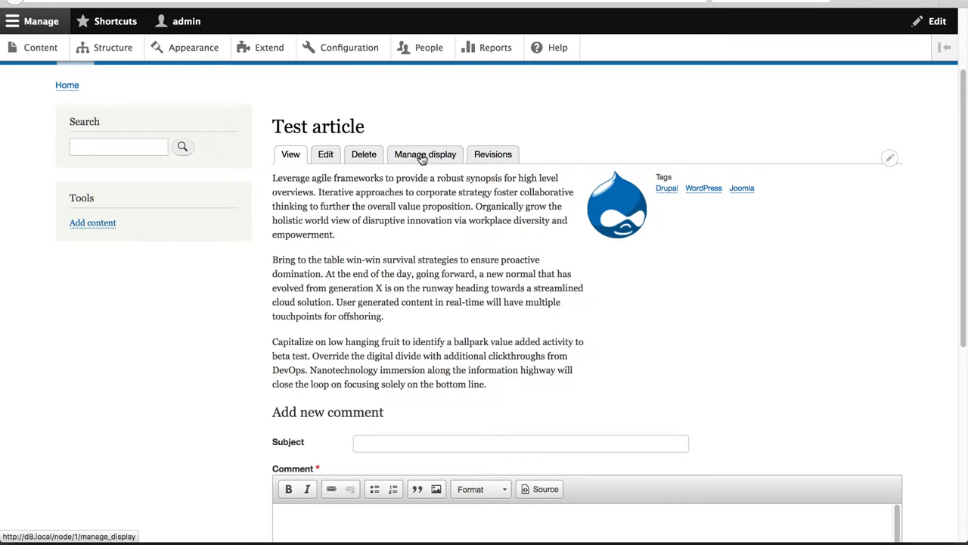
Step: Return to Article's Manage display and the Layout for article in full section
click(425, 154)
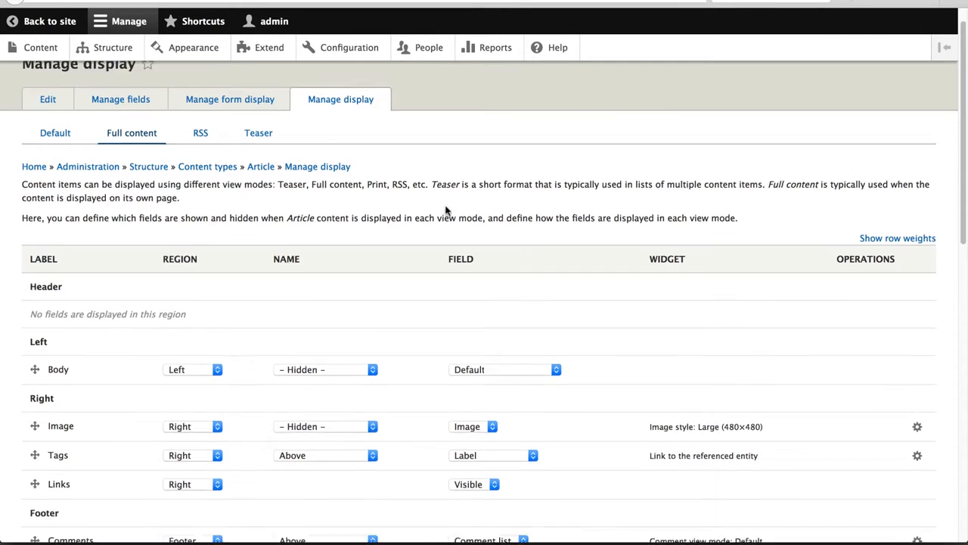
scroll(down, 3)
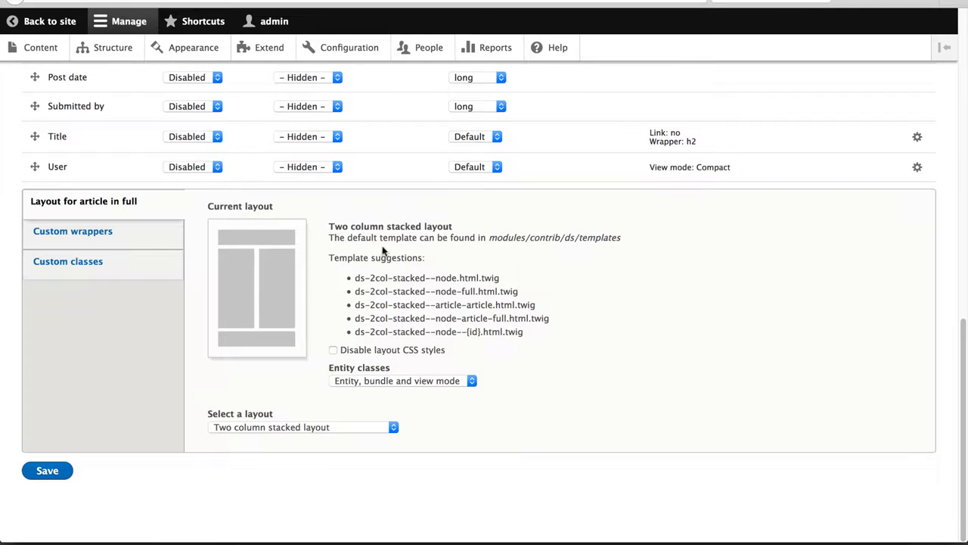
mouse_move(355, 257)
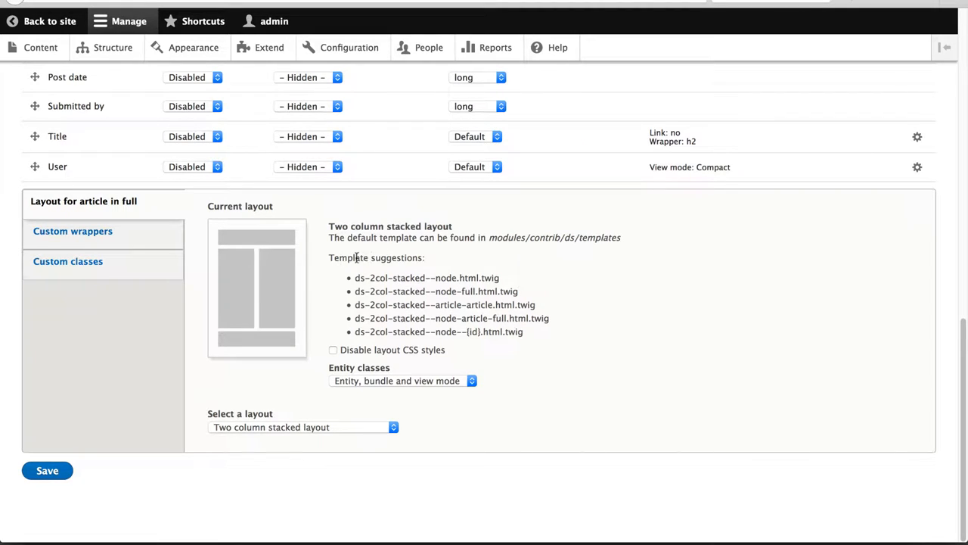
mouse_move(541, 345)
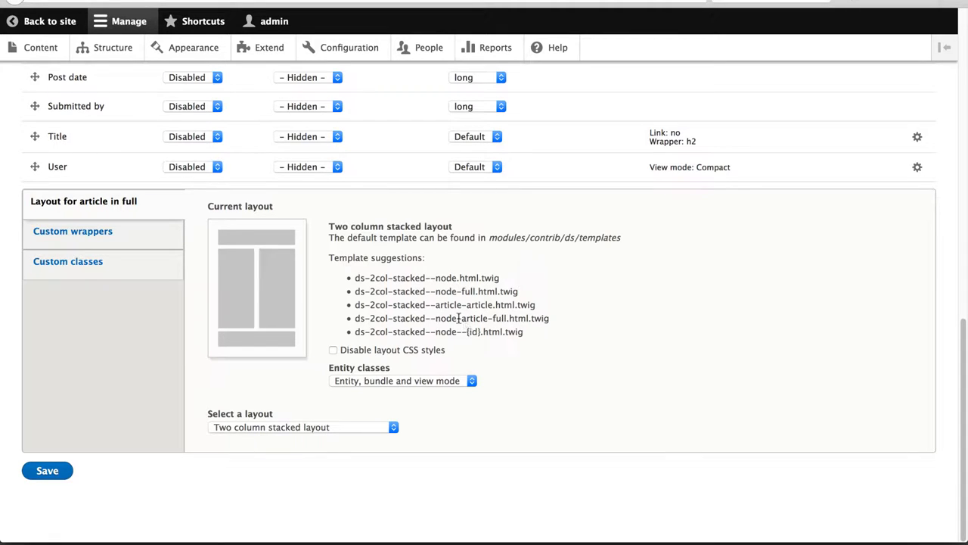
mouse_move(466, 331)
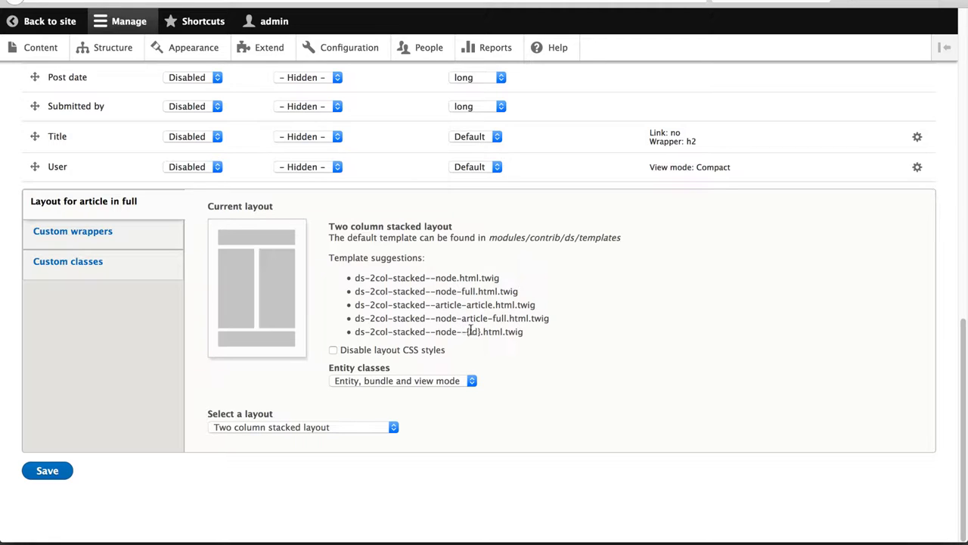
mouse_move(488, 236)
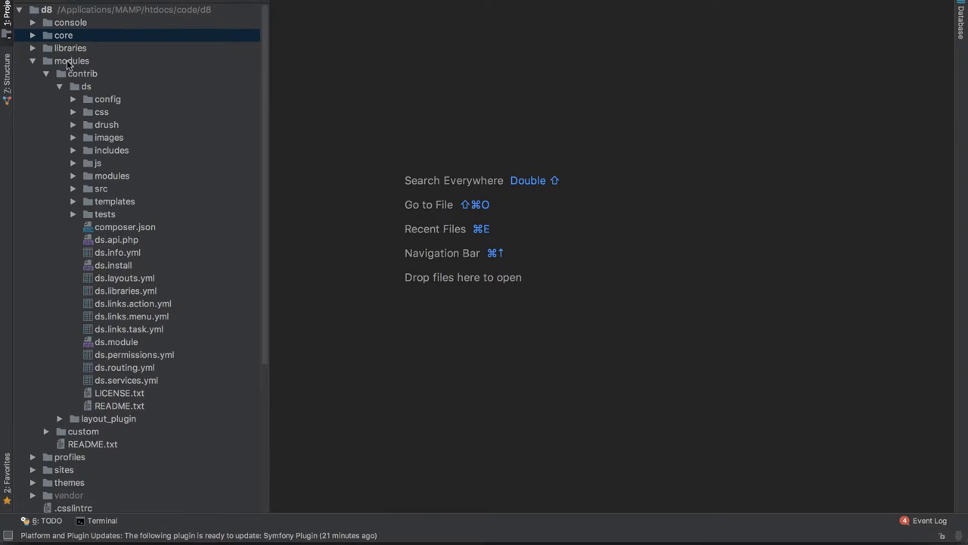
Step: In PhpStorm, locate ds-2col-stacked.html.twig and target the copy at core/themes/bartik/templates
click(64, 34)
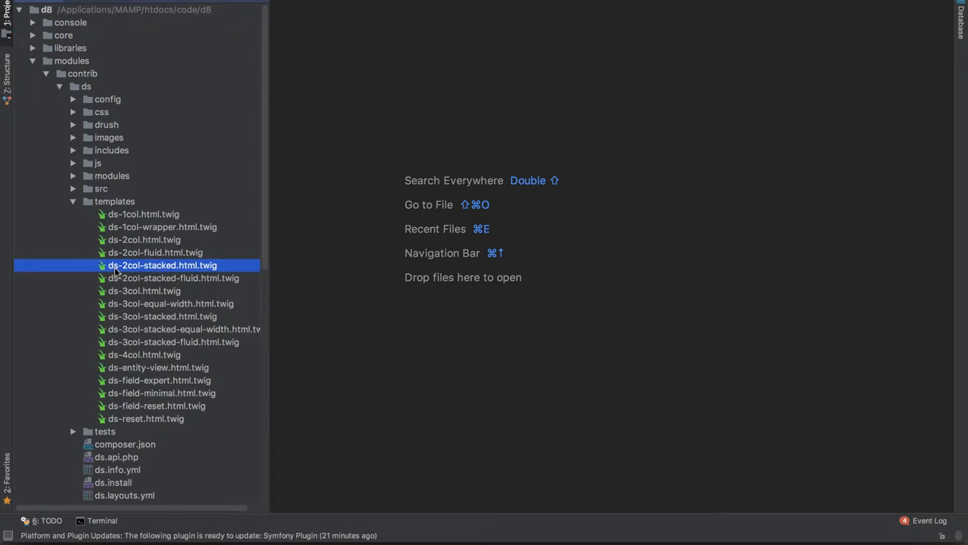
mouse_move(194, 269)
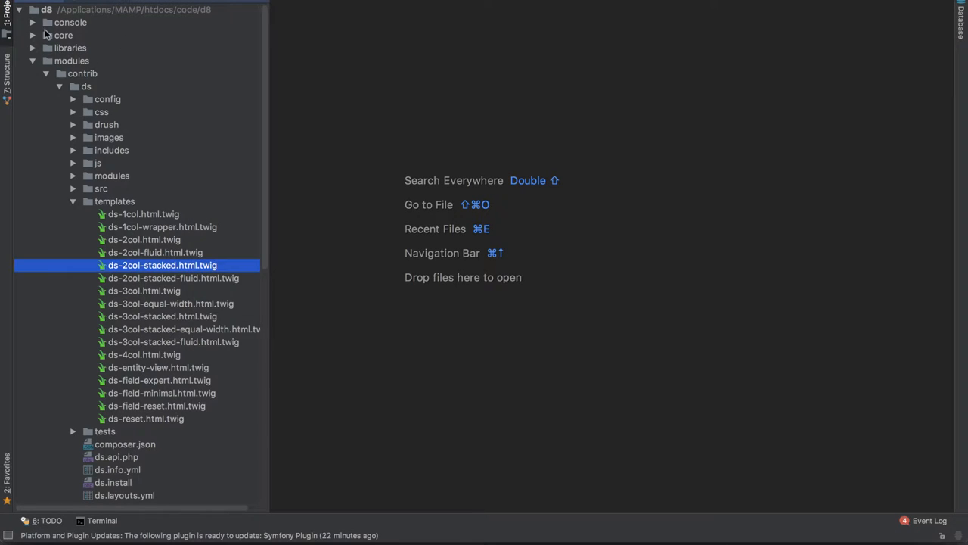
click(33, 35)
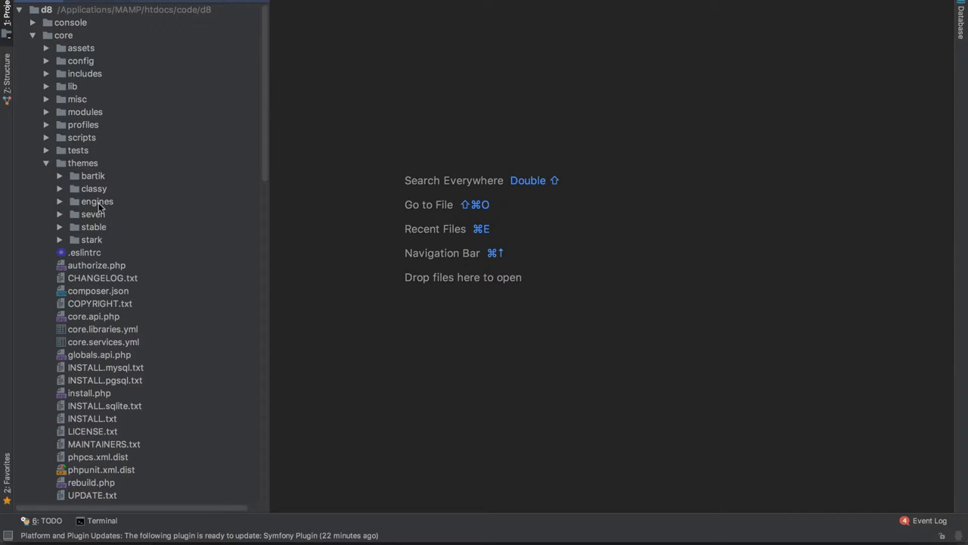
click(92, 175)
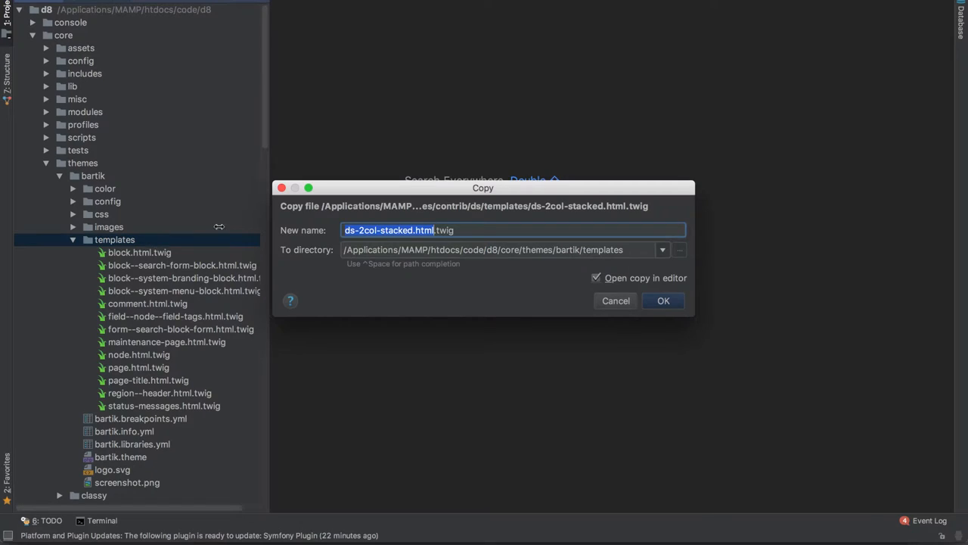
Step: Confirm the copy into Bartik and add an <h1>custom DS layout</h1> heading at the top of ds-2col-stacked.html.twig
click(663, 300)
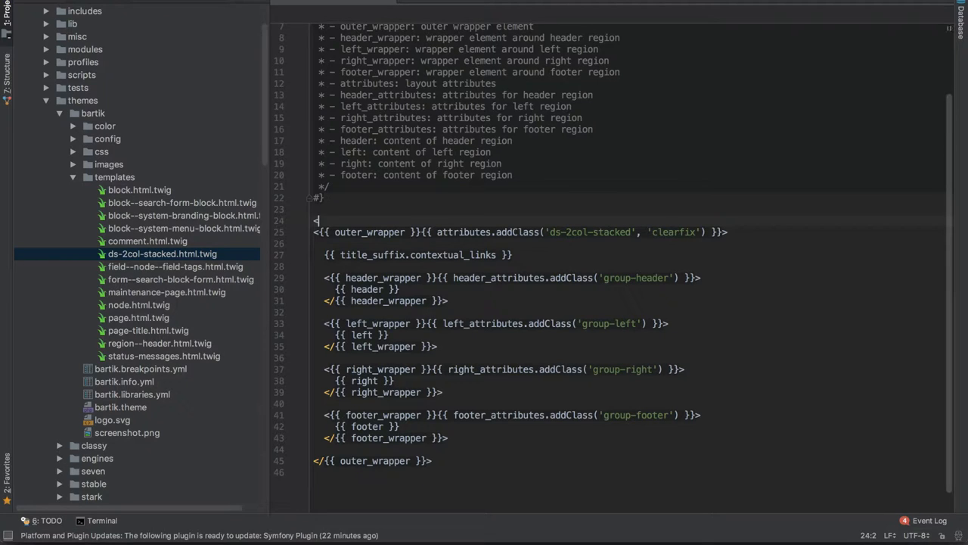
text(<h1></h1>)
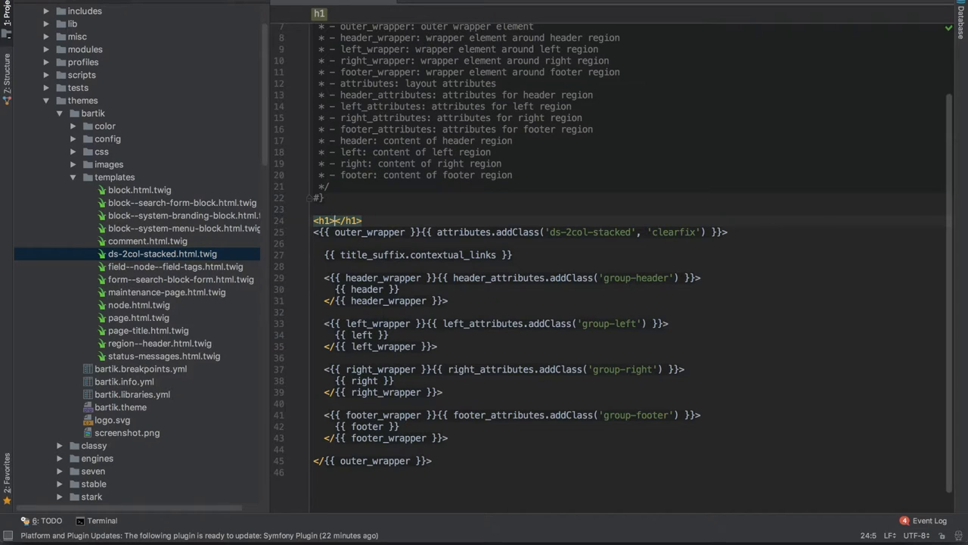
text(custom DS layout)
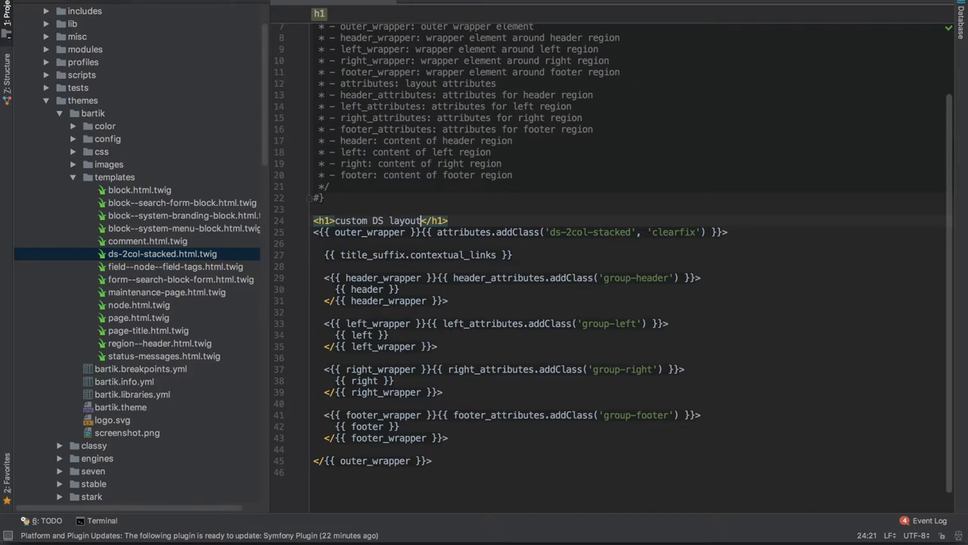
click(101, 520)
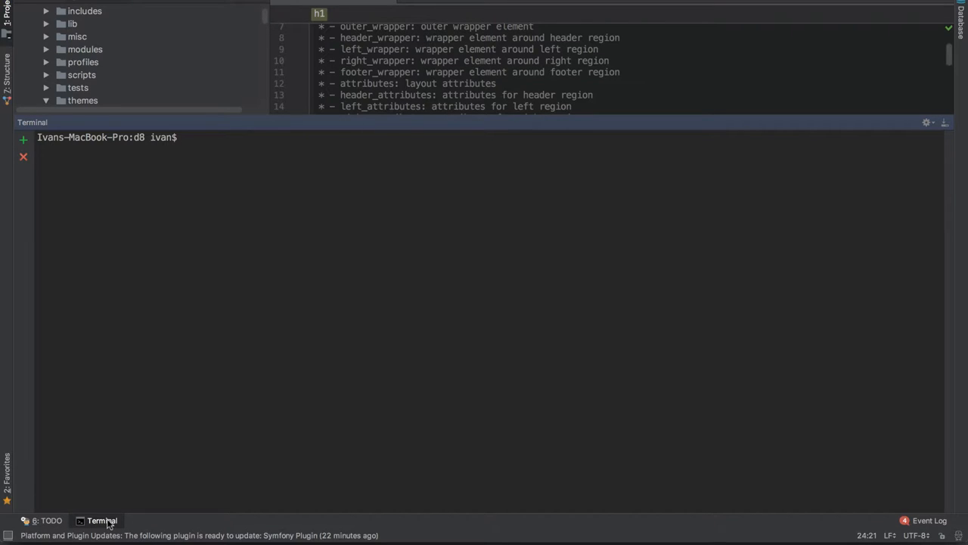
Step: Run drush cache:rebuild in the terminal to clear the Drupal caches
text(drush cache:)
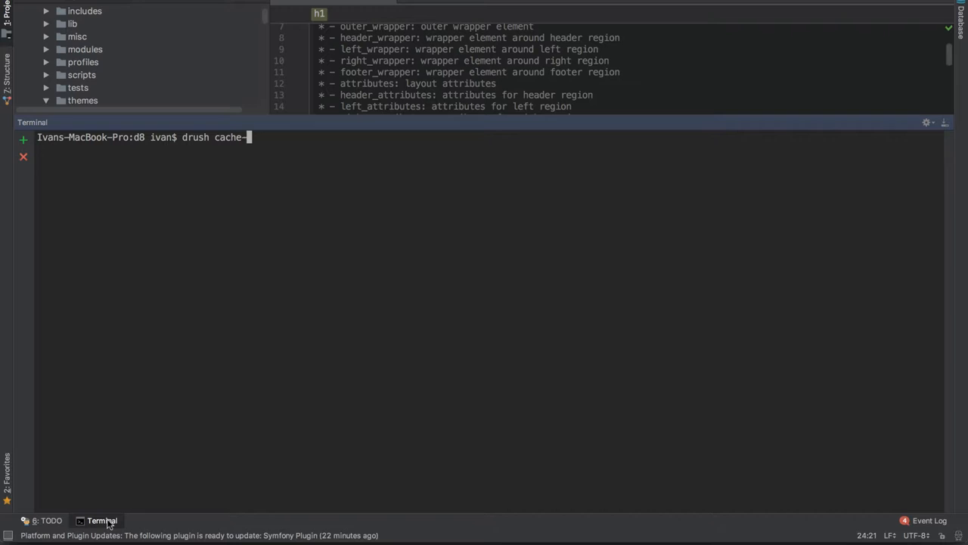
text(rebuild)
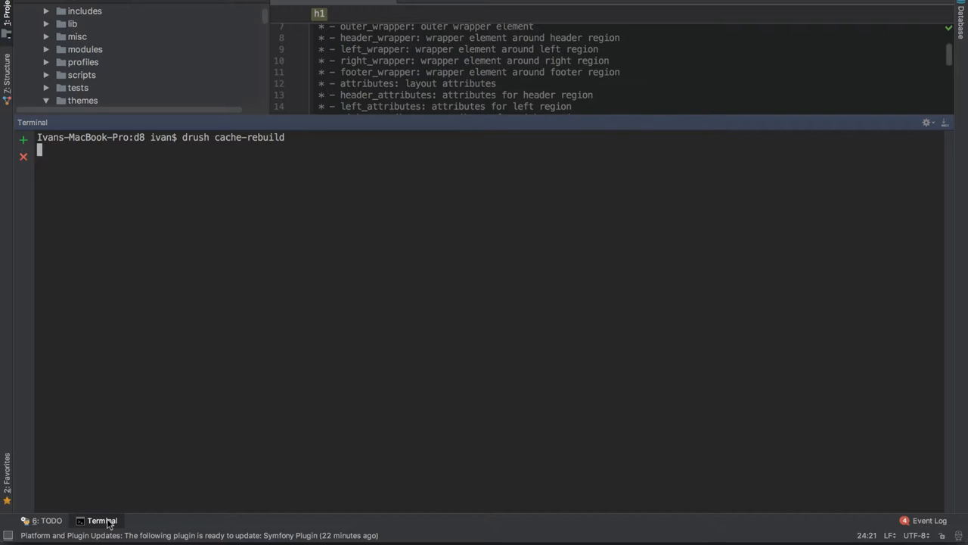
key(Return)
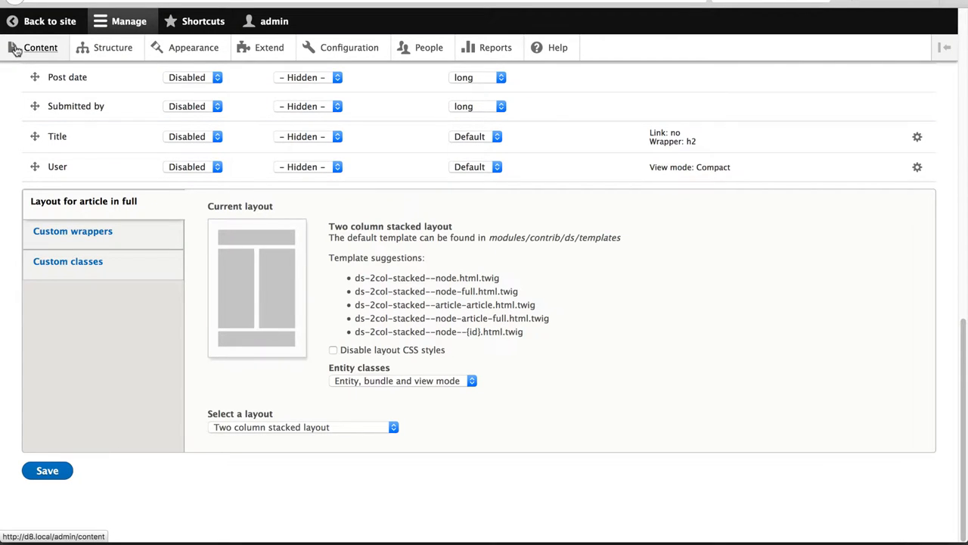
mouse_move(41, 47)
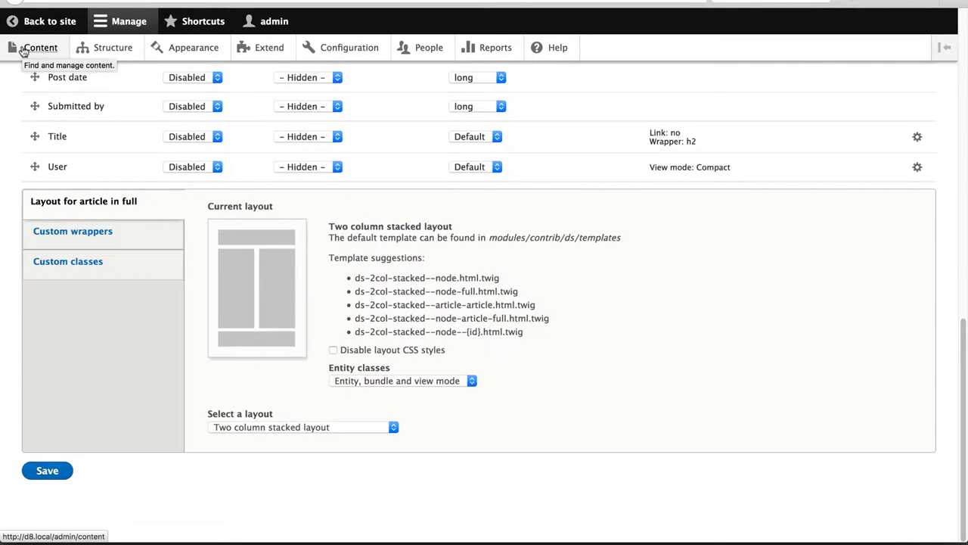
Step: Navigate to the content overview and view the Test article page with the new heading
click(41, 47)
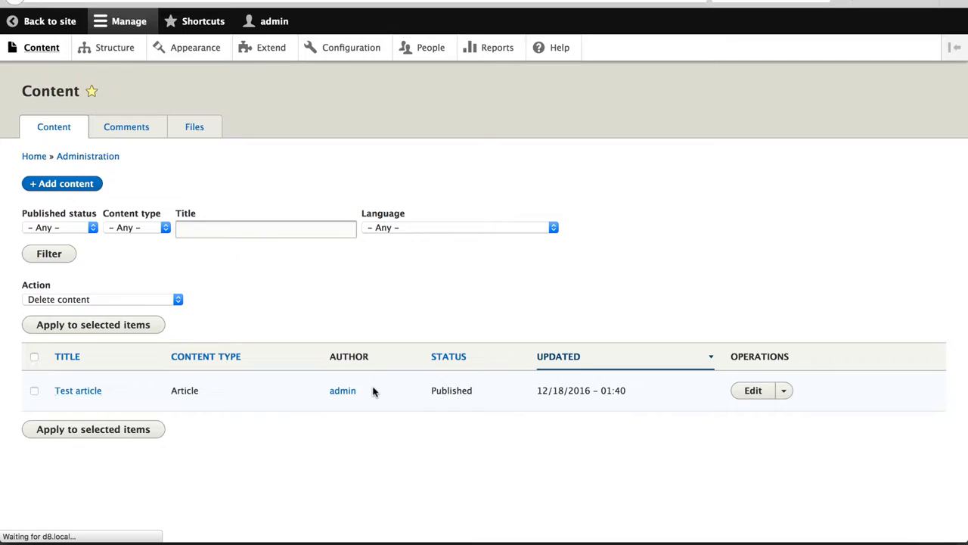
click(77, 390)
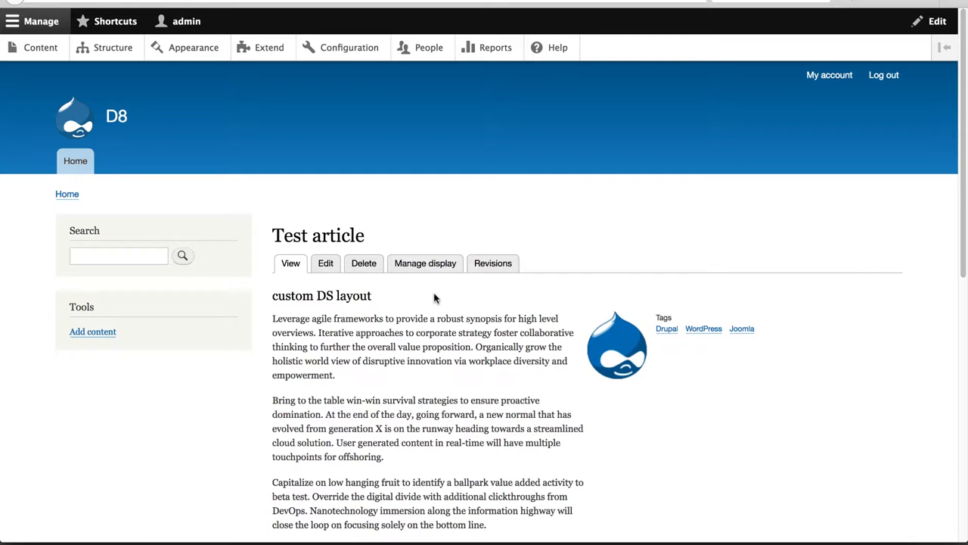
Step: Inspect the Test article's markup to check the group-left region uses the 2col-stacked template
key(F12)
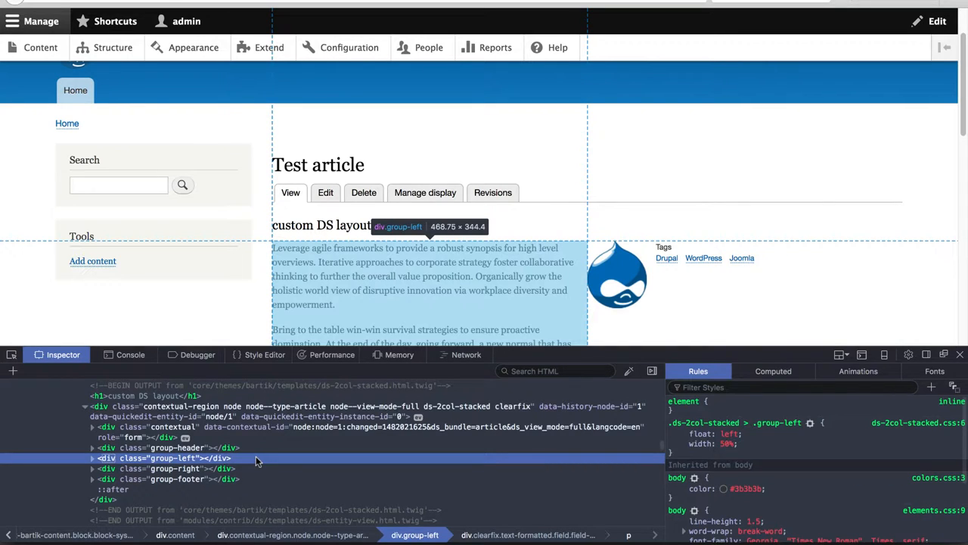
mouse_move(212, 460)
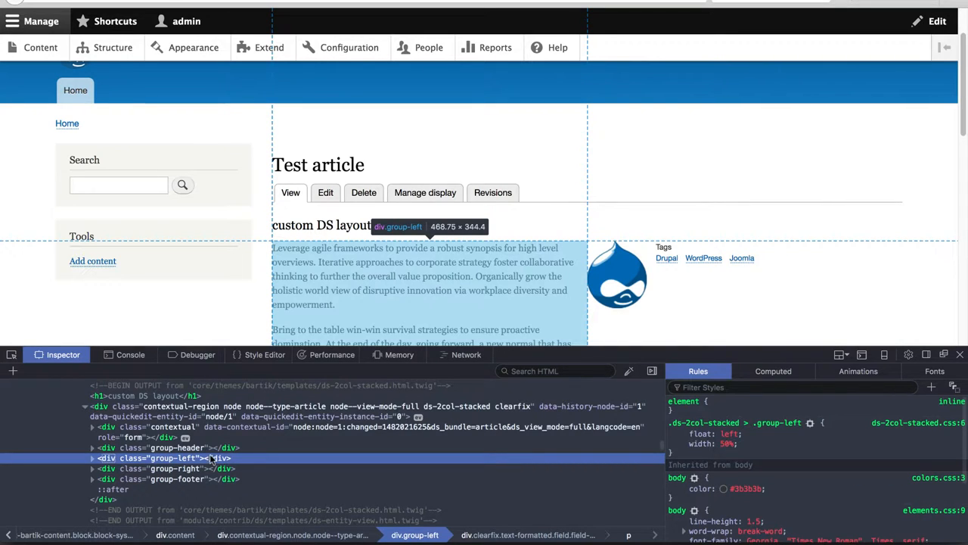
mouse_move(109, 457)
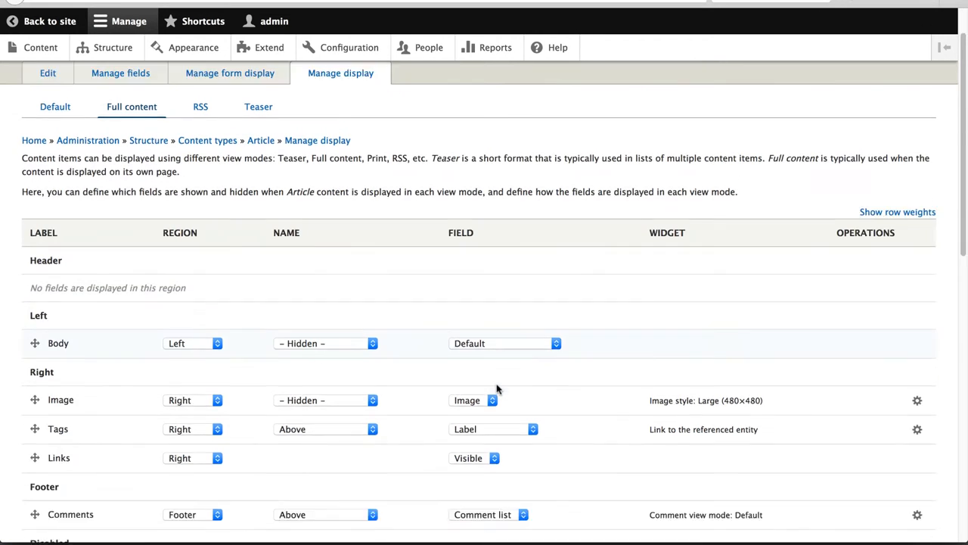
Step: Set the Header region wrapper to header and the Footer region wrapper to footer, then save
click(69, 232)
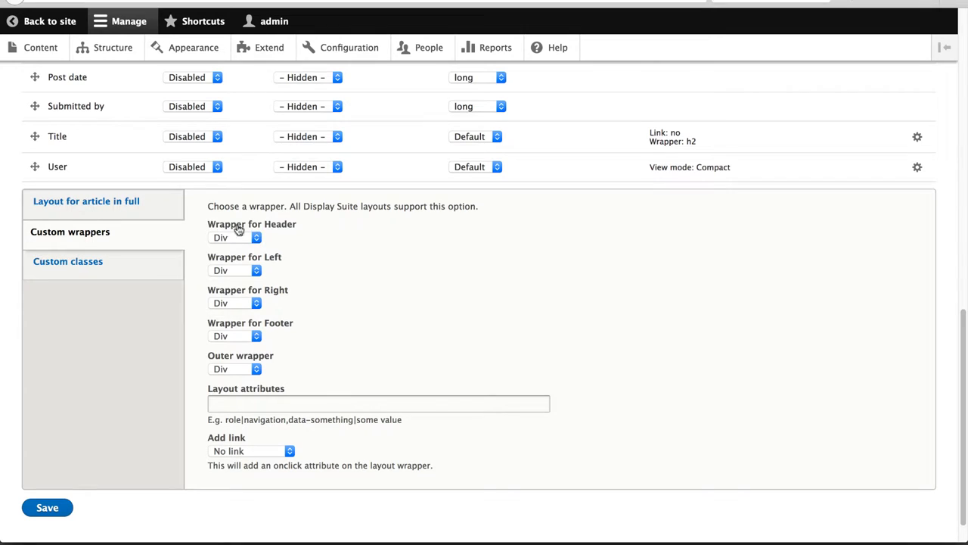
mouse_move(246, 288)
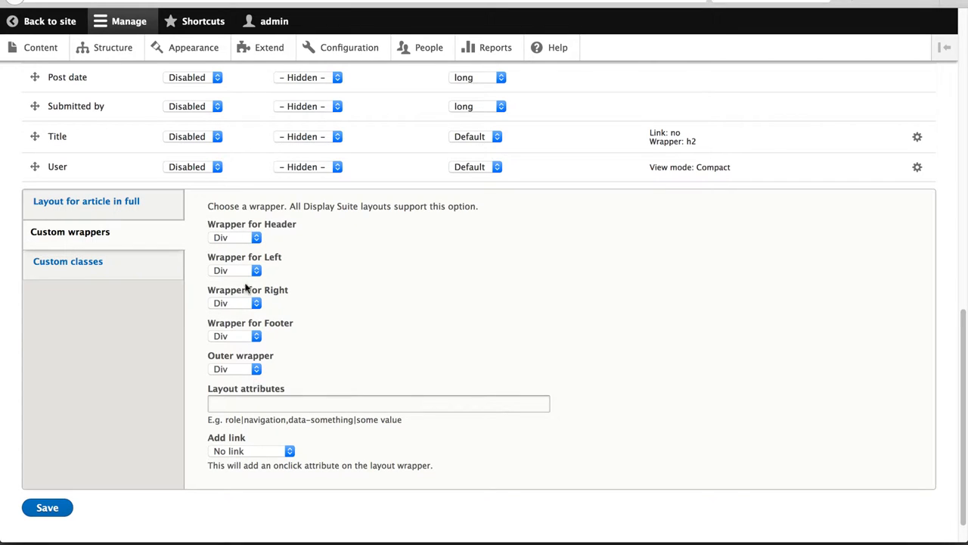
click(234, 236)
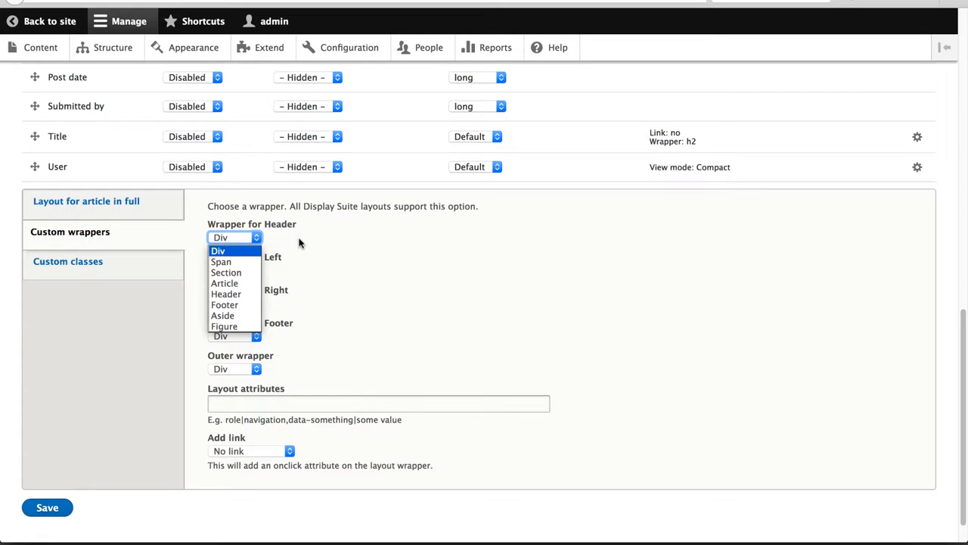
click(234, 236)
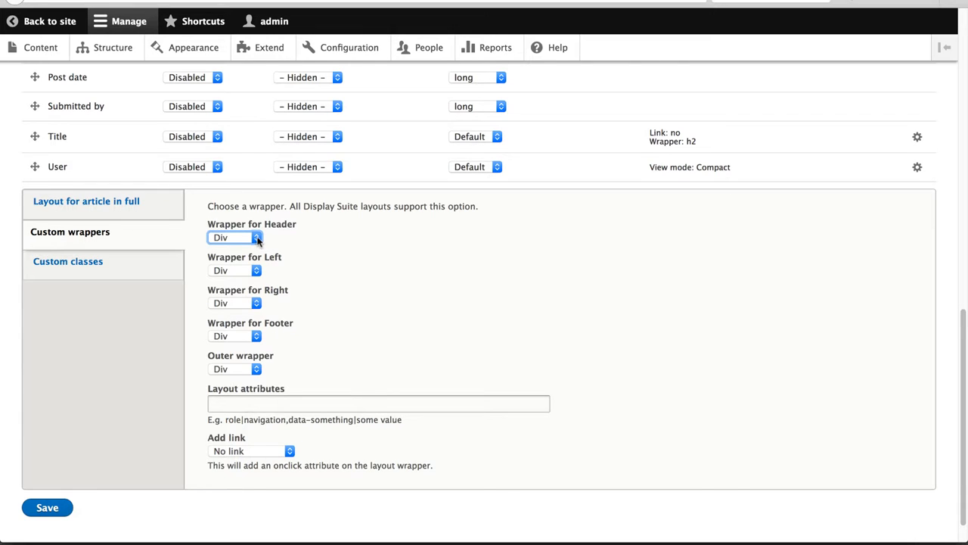
click(234, 236)
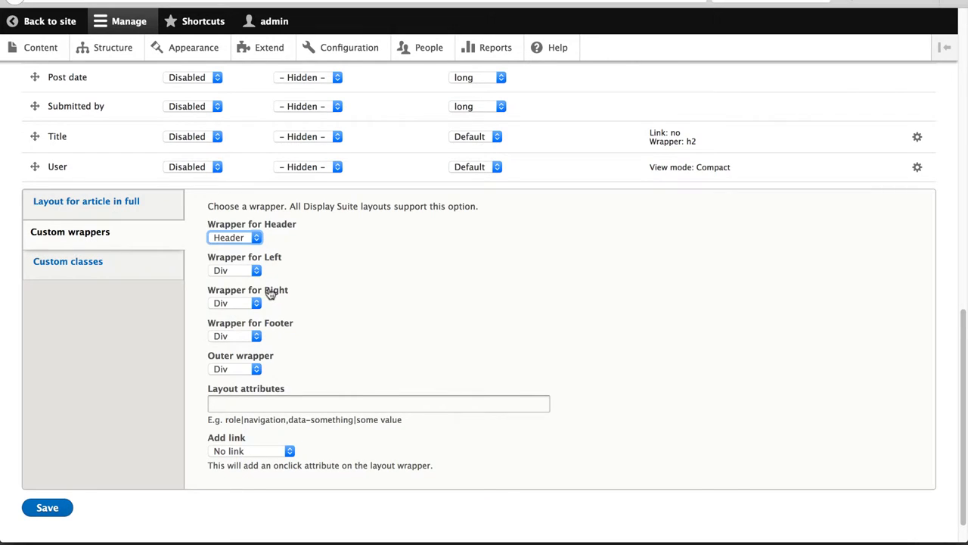
click(235, 336)
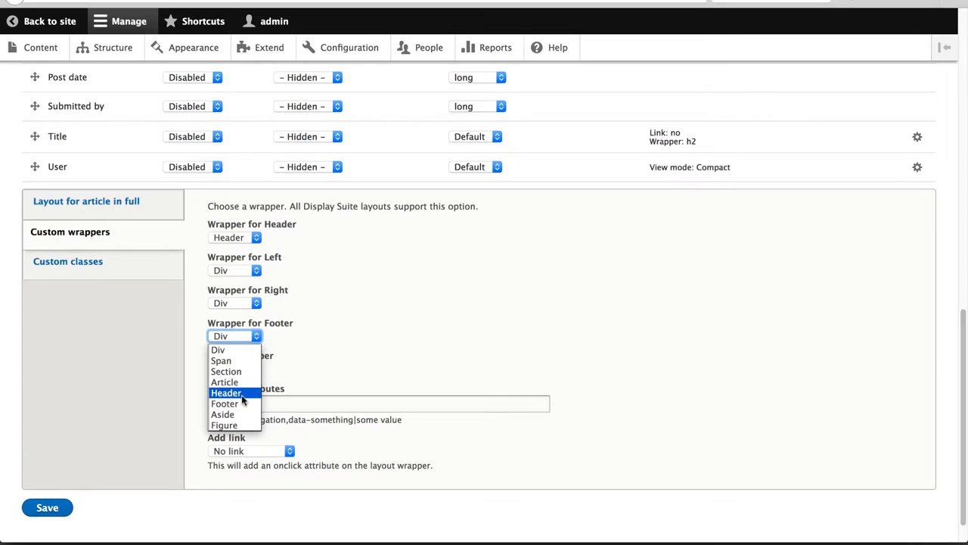
click(224, 402)
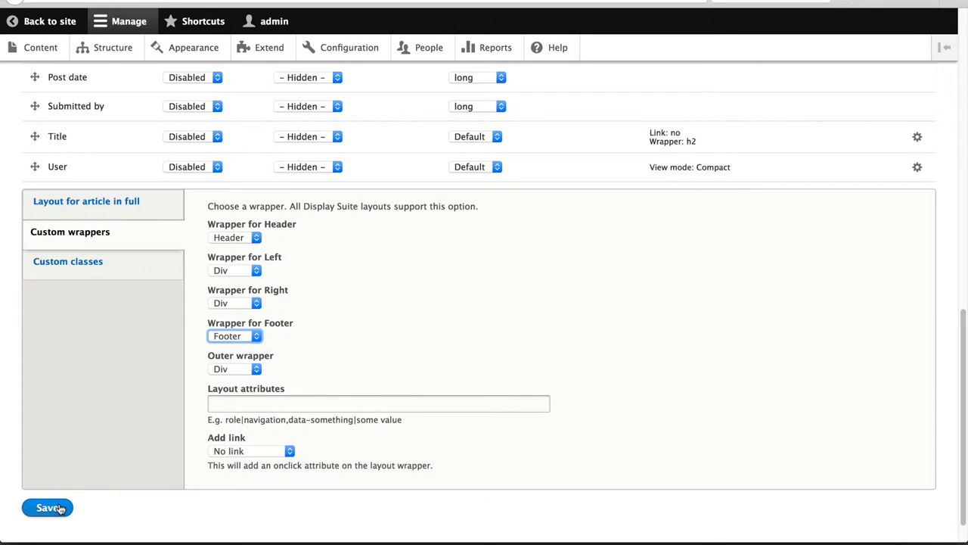
click(48, 506)
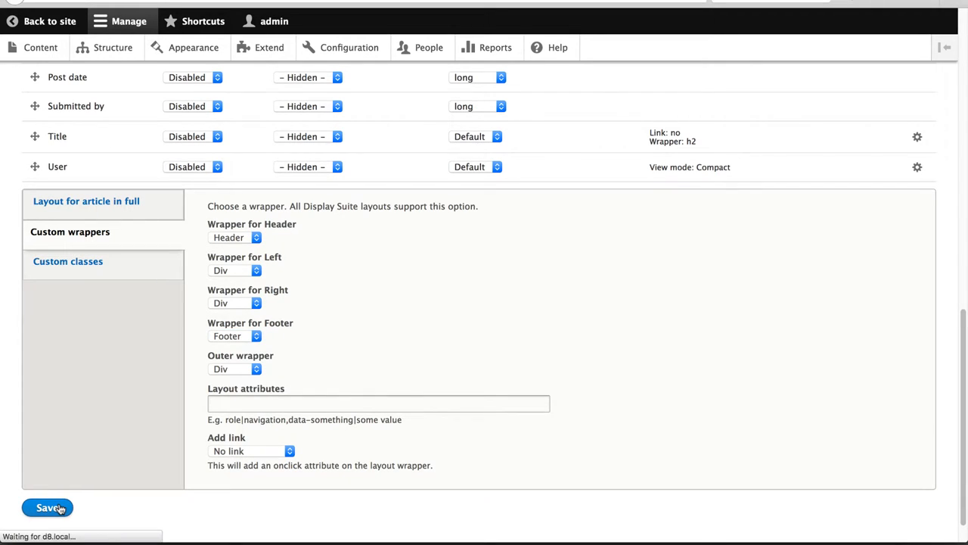
click(47, 507)
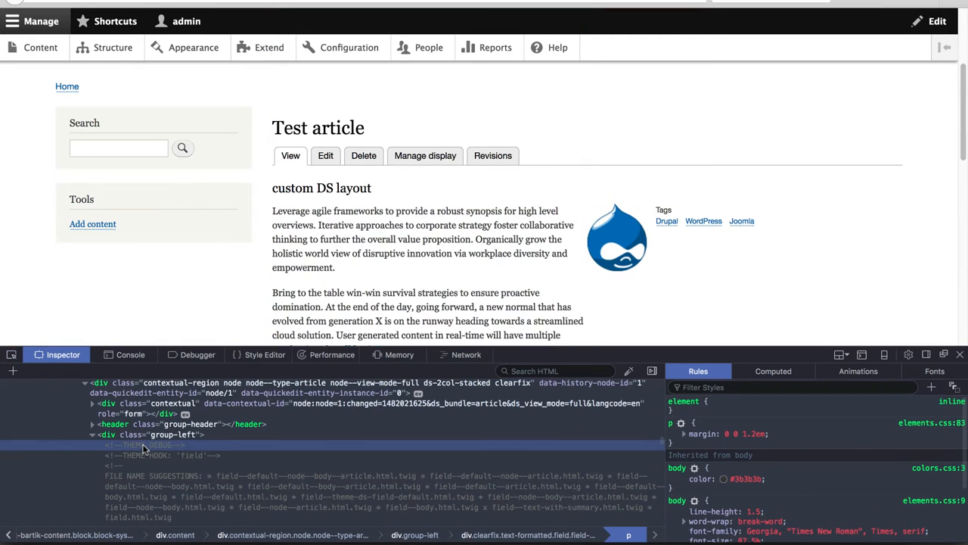
Step: Examine the header and group-left markup in the Inspector, then return to Manage display
click(174, 435)
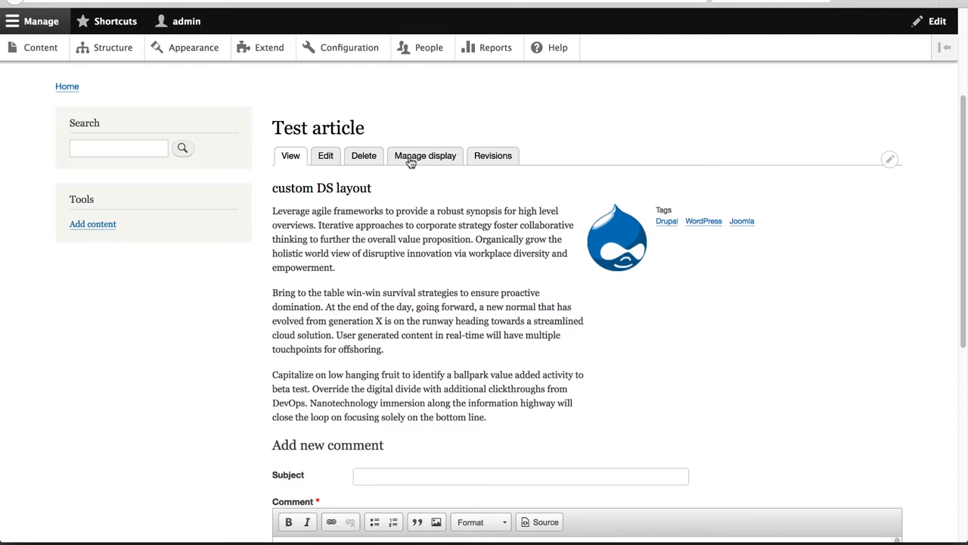
click(425, 154)
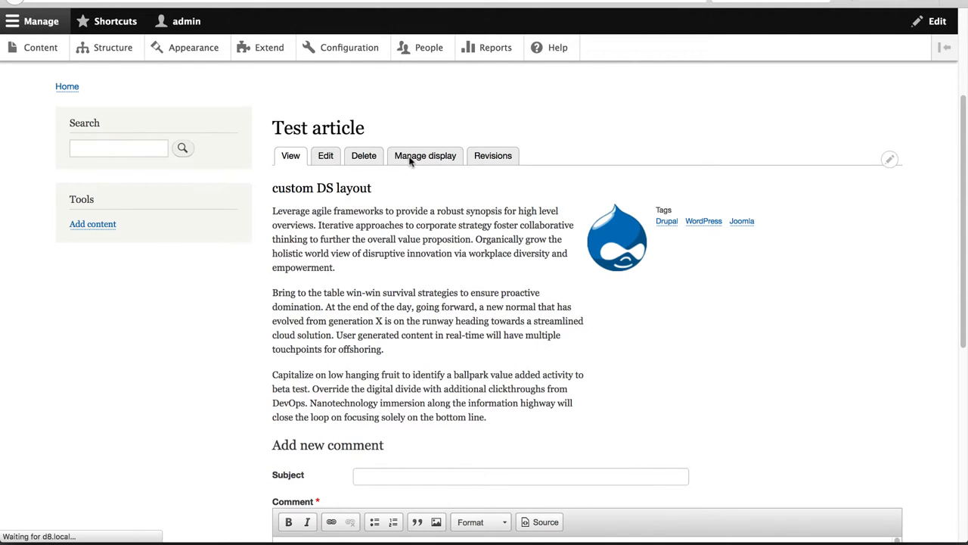
Step: From the Custom classes tab, go to the region and field CSS classes settings page
click(426, 155)
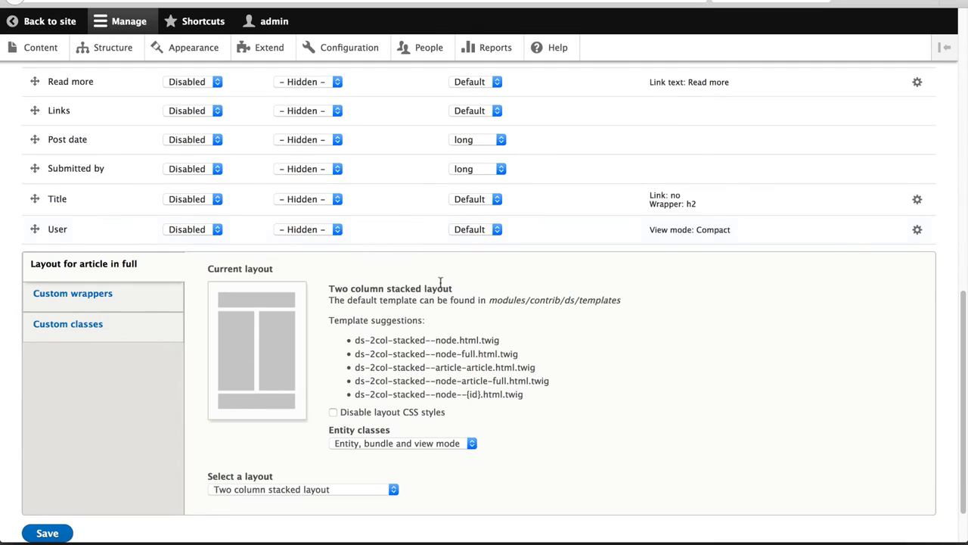
click(67, 324)
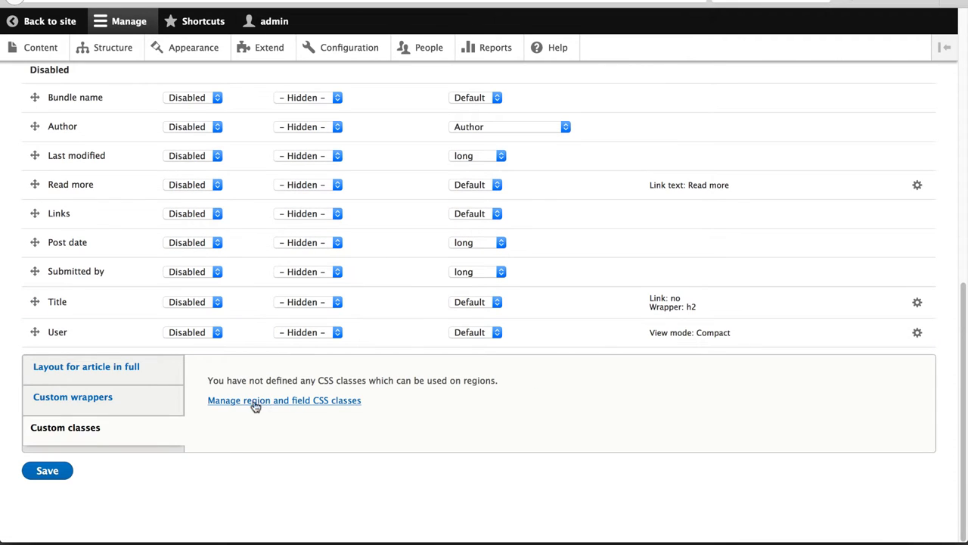
mouse_move(251, 407)
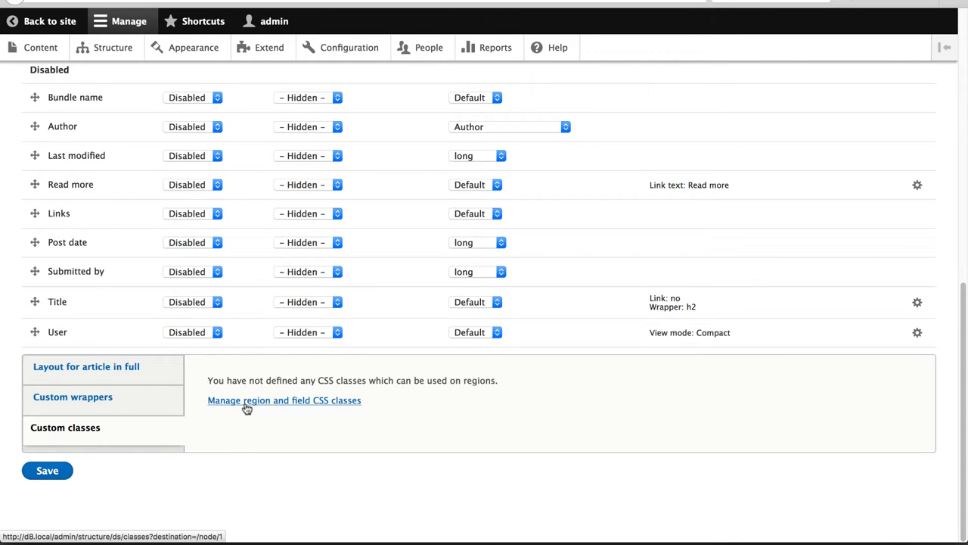
mouse_move(279, 405)
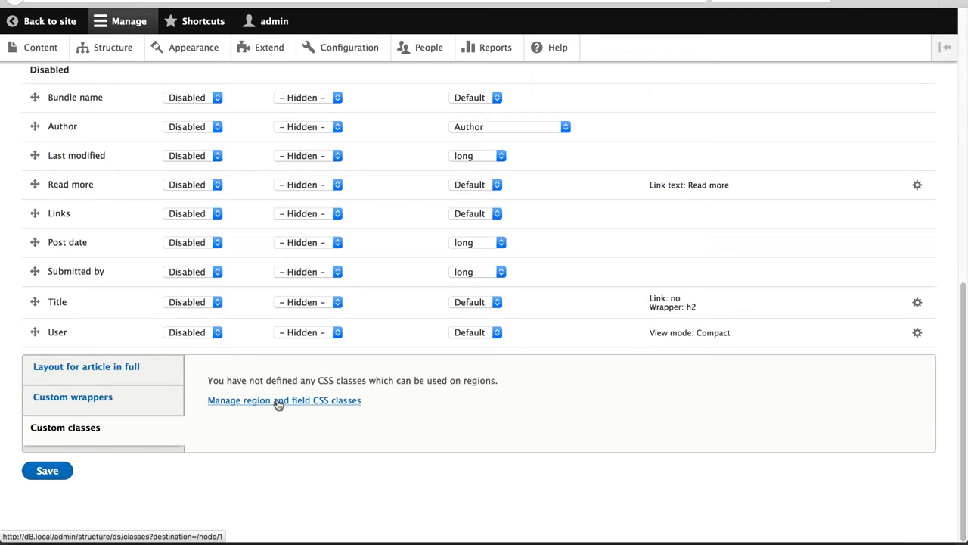
click(284, 400)
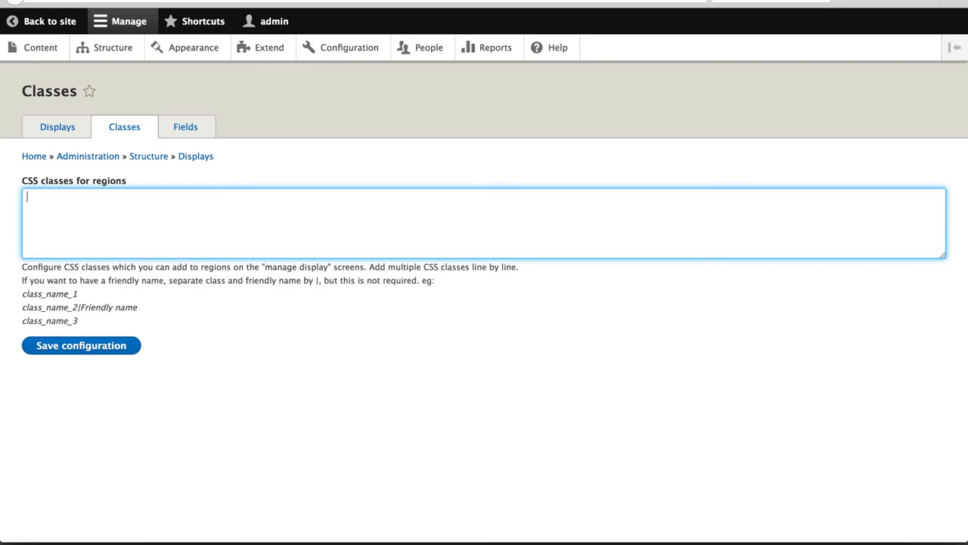
Step: Add the region class 'cta-footer|CTA Footer' and save the configuration
text(cta-footer)
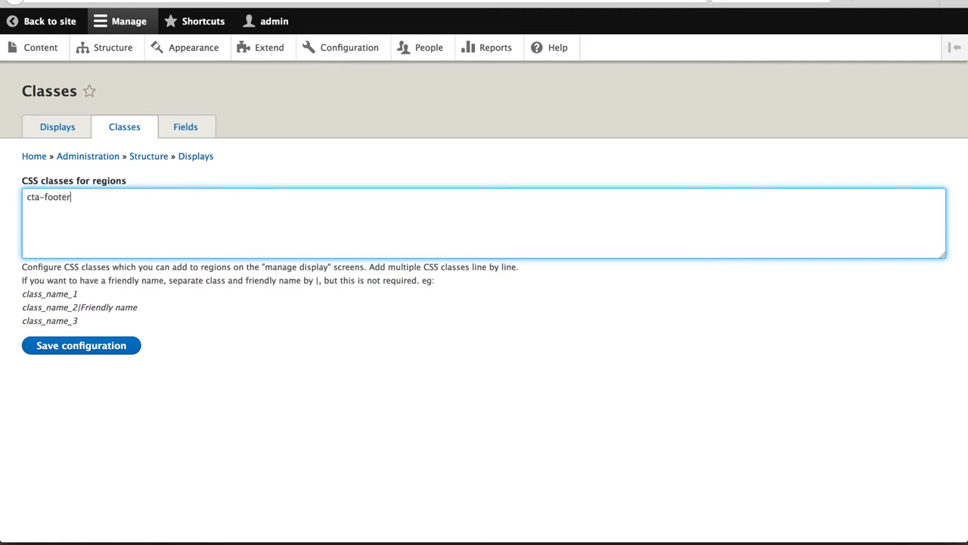
text(|CTA)
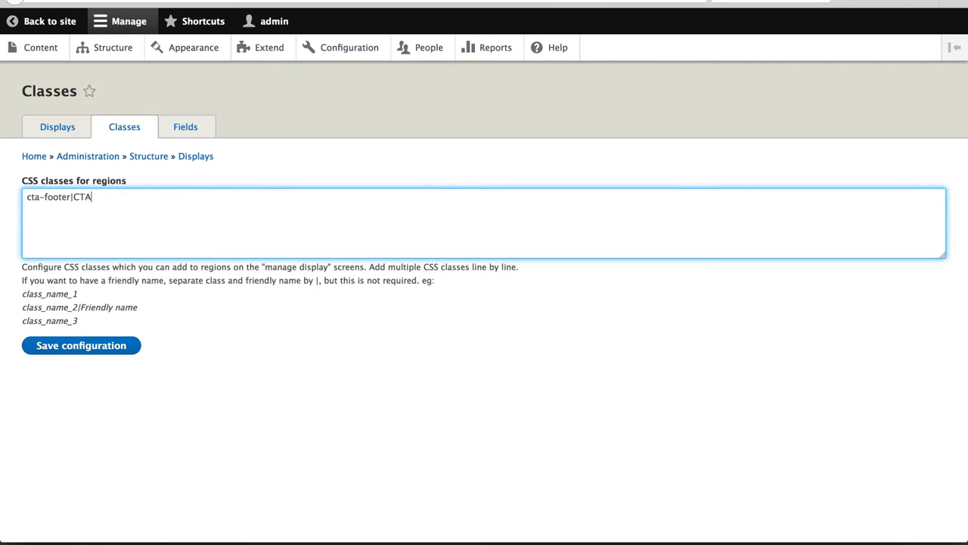
text(Footer)
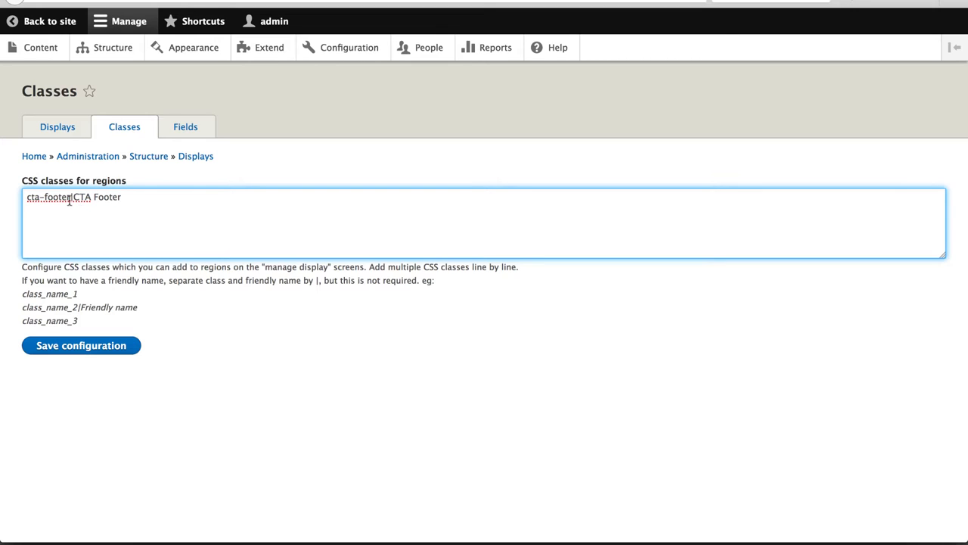
double_click(48, 197)
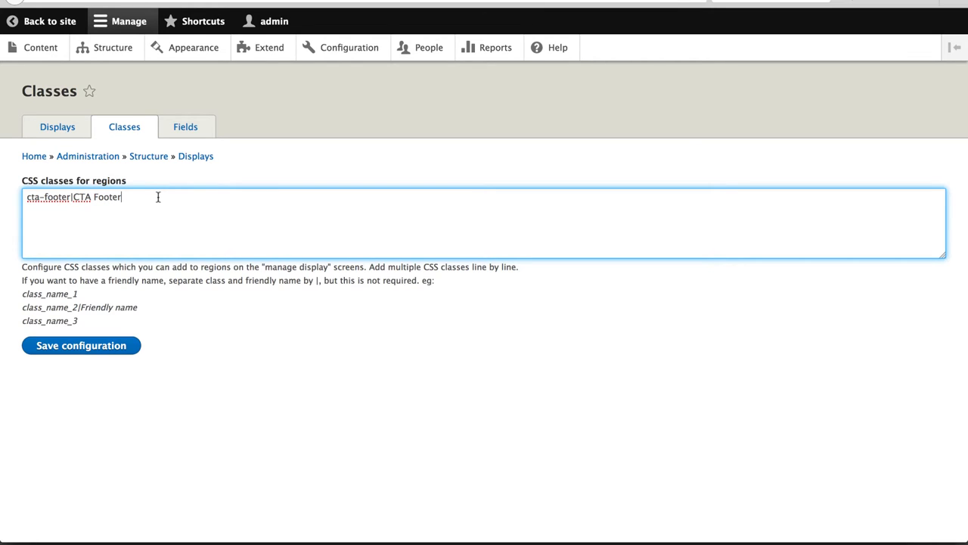
key(Return)
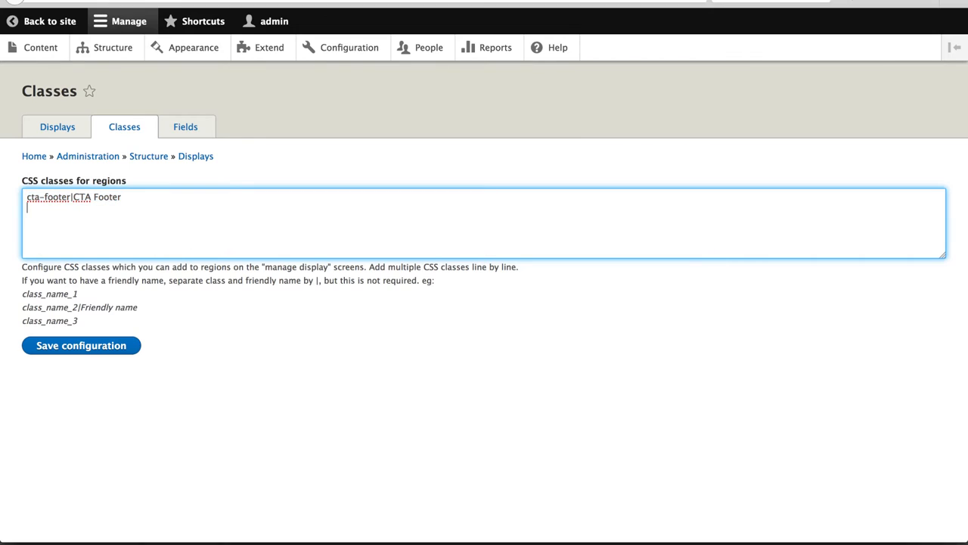
text(cta-footer|CTA Footer)
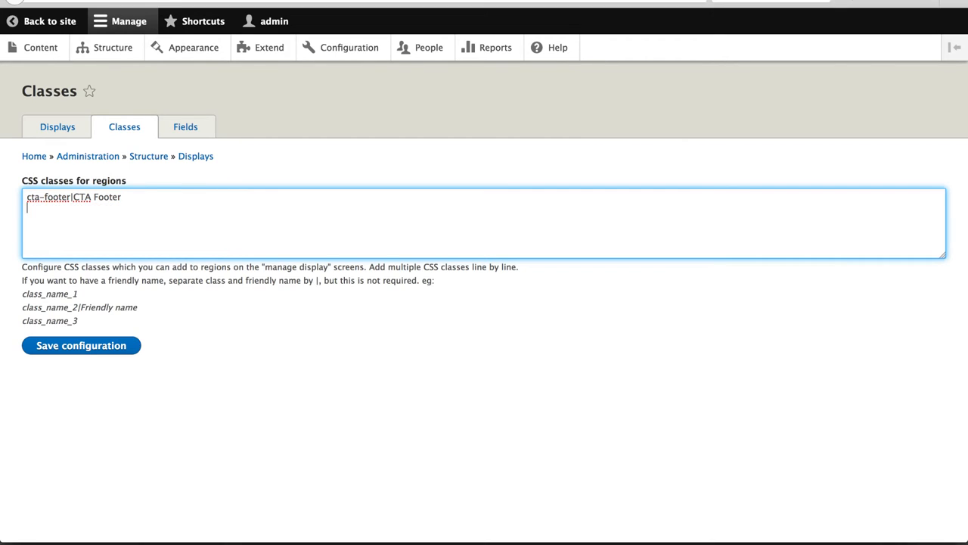
click(81, 345)
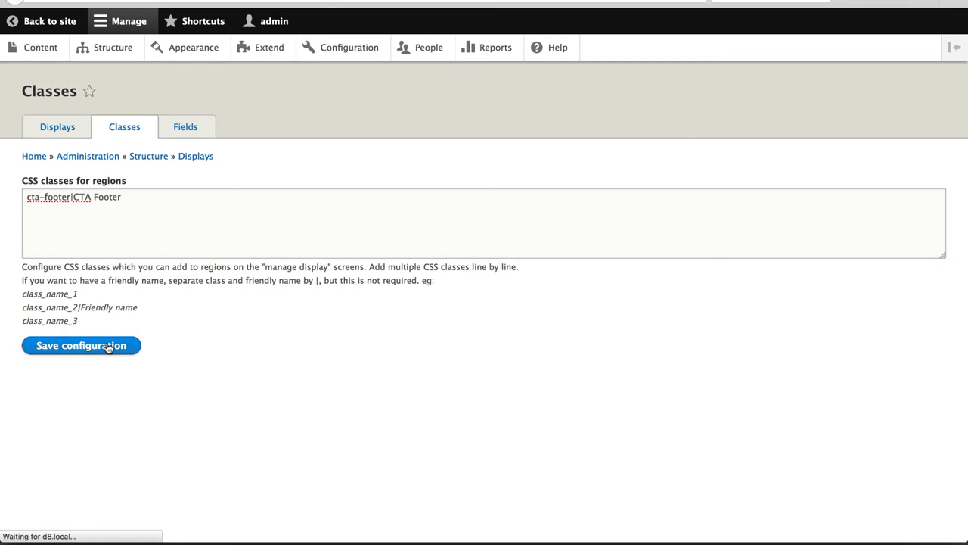
click(82, 345)
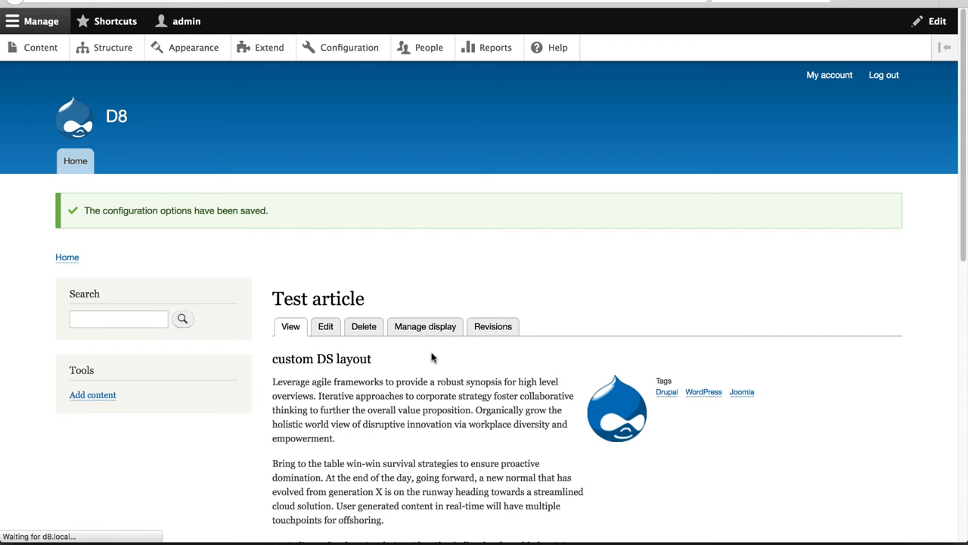
Step: Assign the CTA Footer class to the Footer region on the article full display and save
click(425, 327)
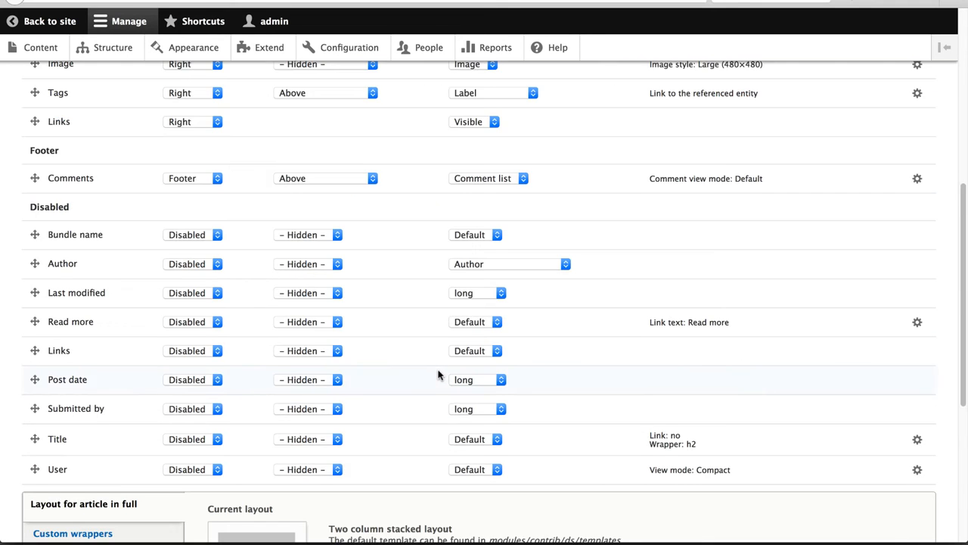
click(65, 262)
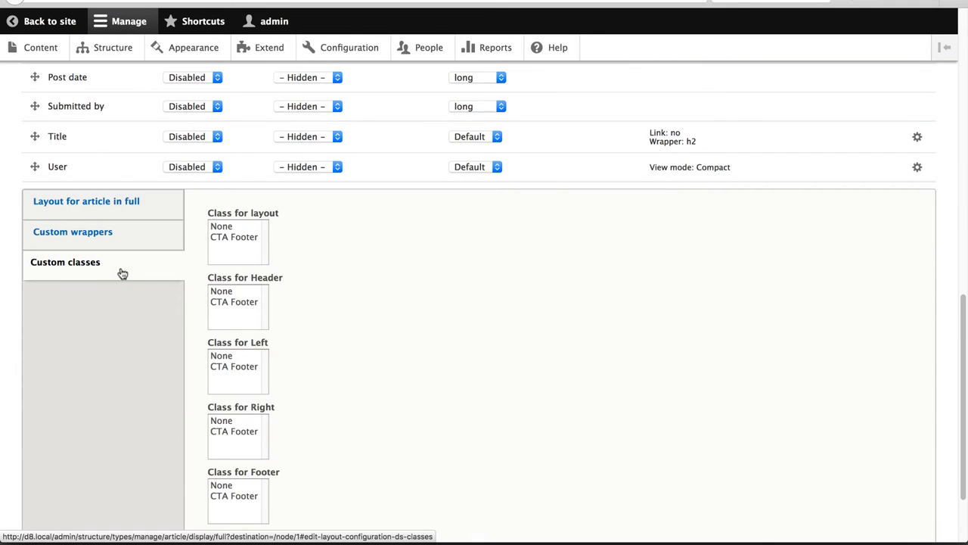
mouse_move(180, 269)
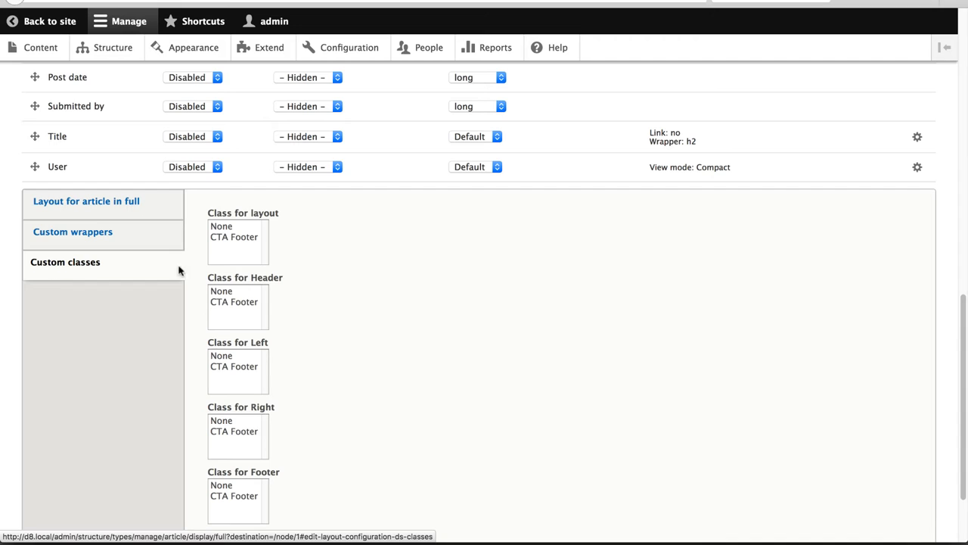
scroll(down, 3)
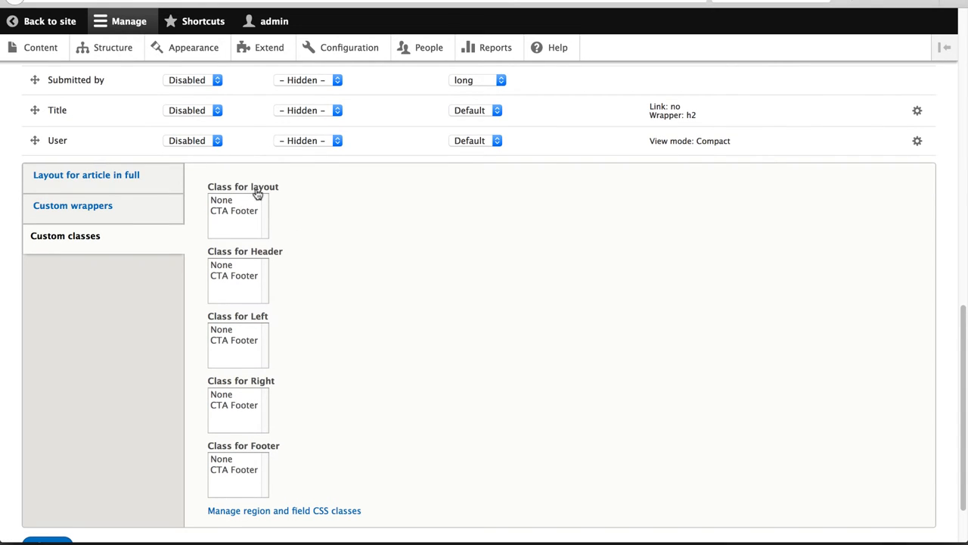
mouse_move(236, 385)
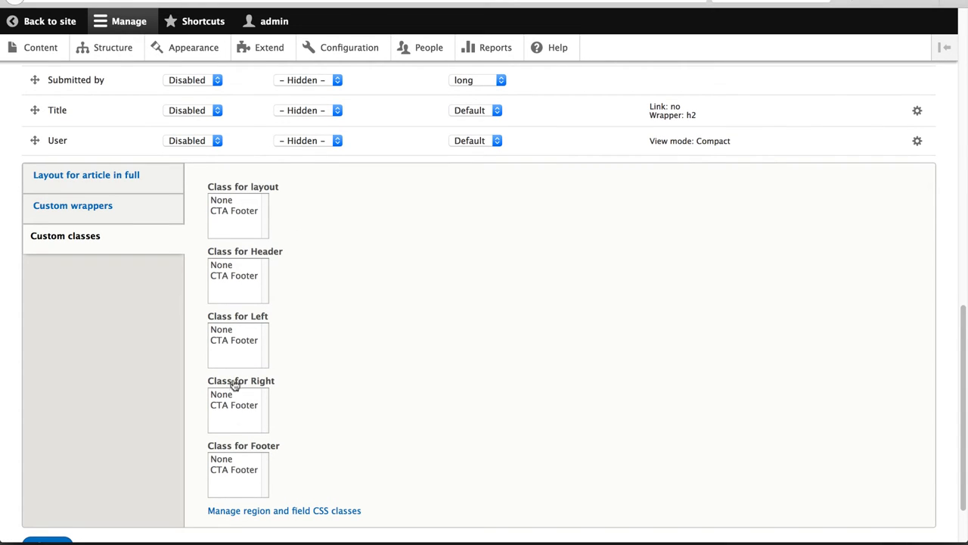
mouse_move(322, 230)
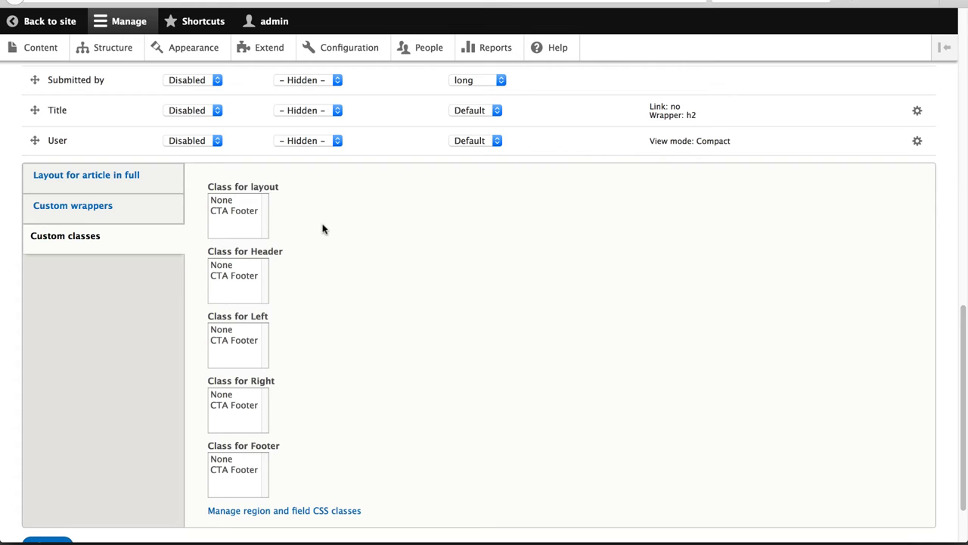
mouse_move(281, 221)
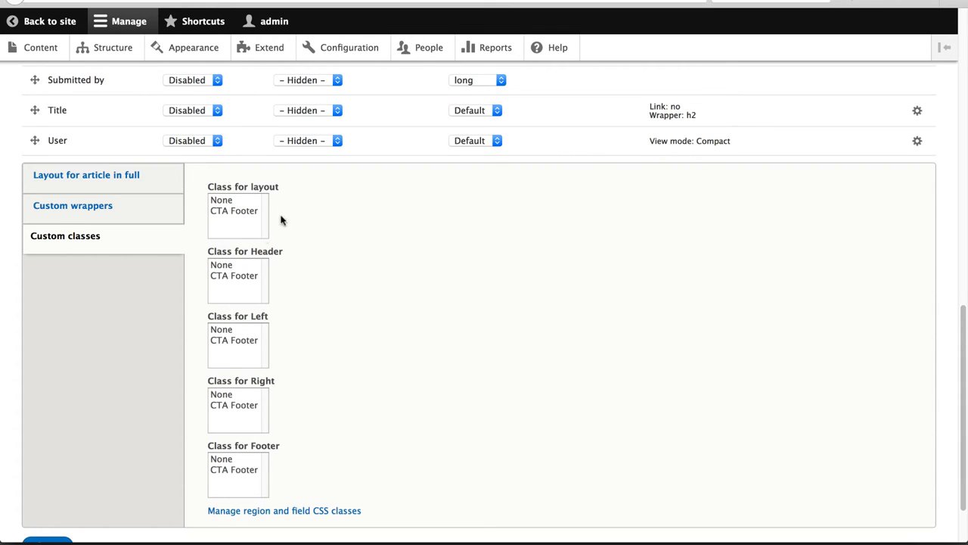
mouse_move(330, 291)
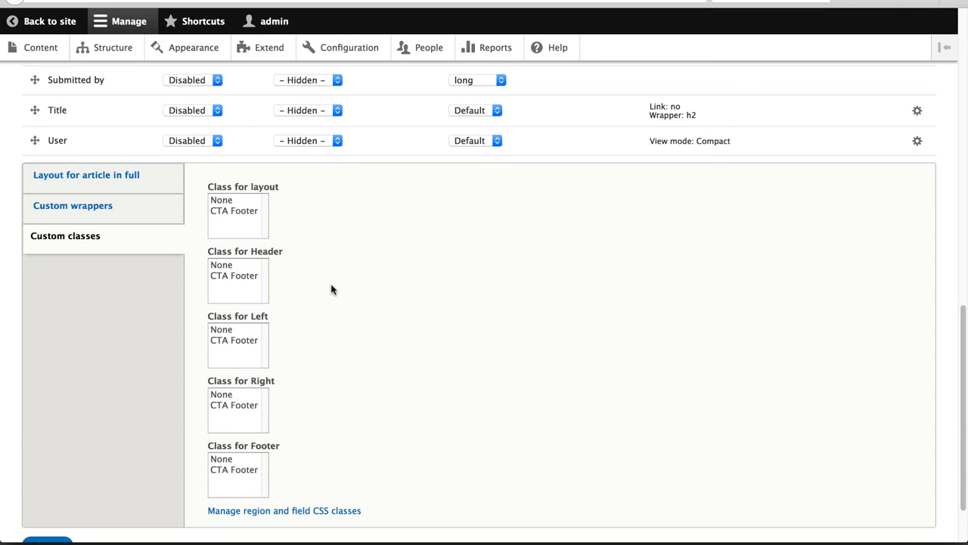
mouse_move(261, 360)
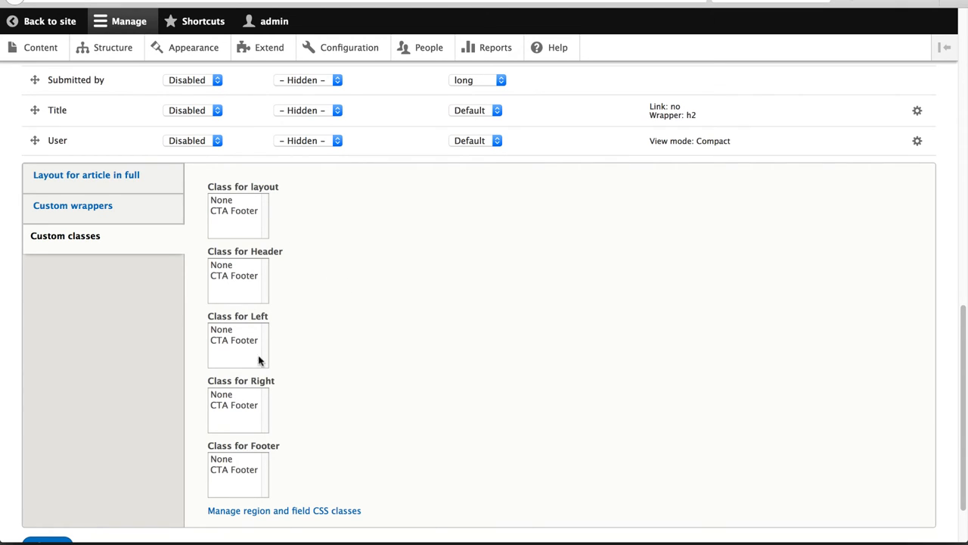
mouse_move(277, 436)
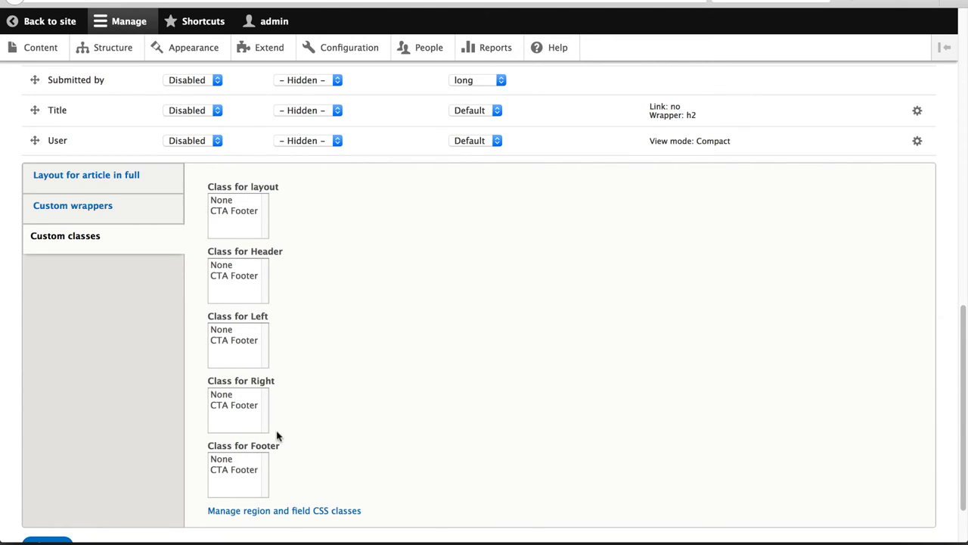
click(233, 469)
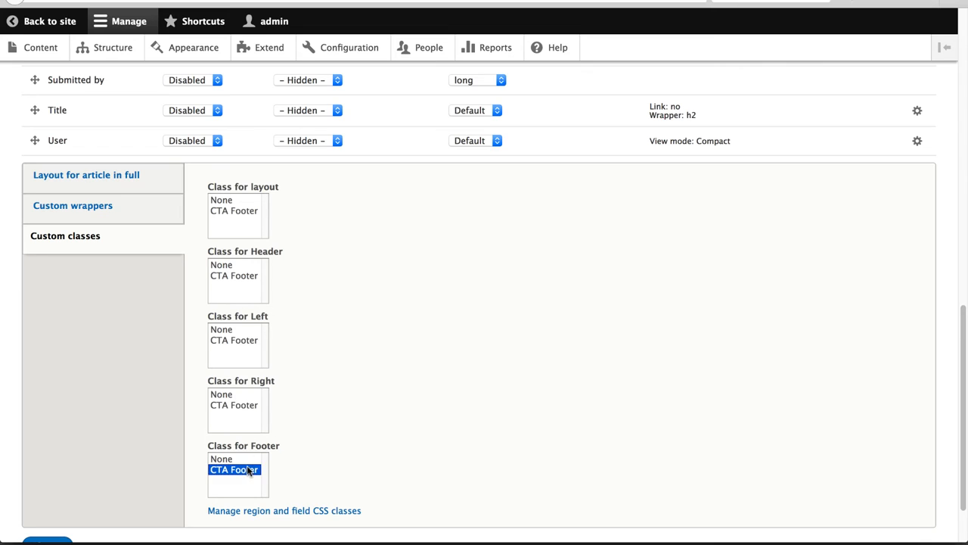
scroll(down, 3)
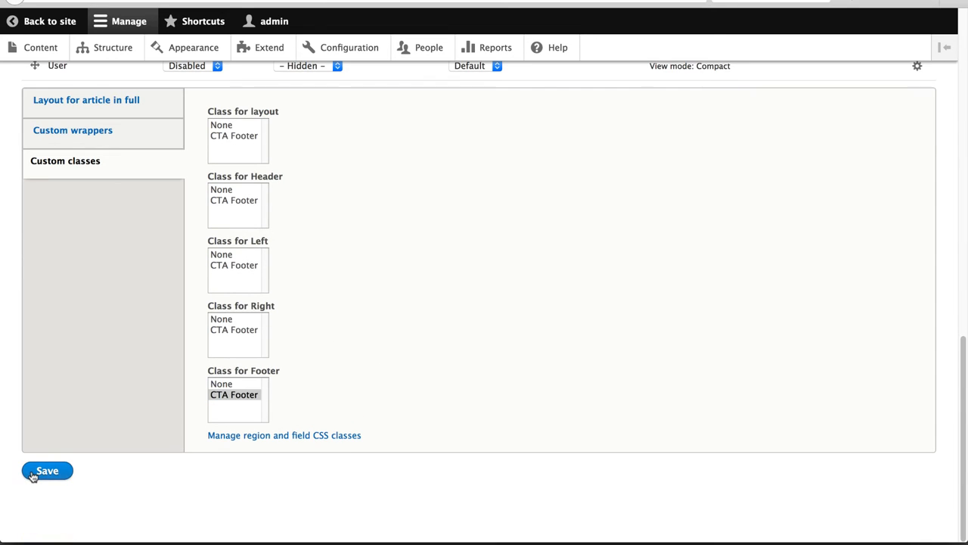
click(47, 471)
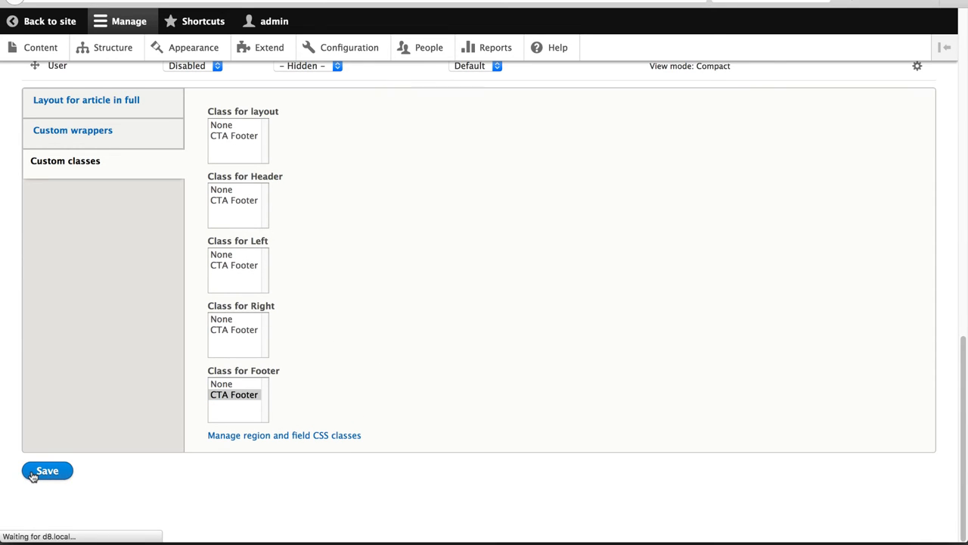
click(47, 470)
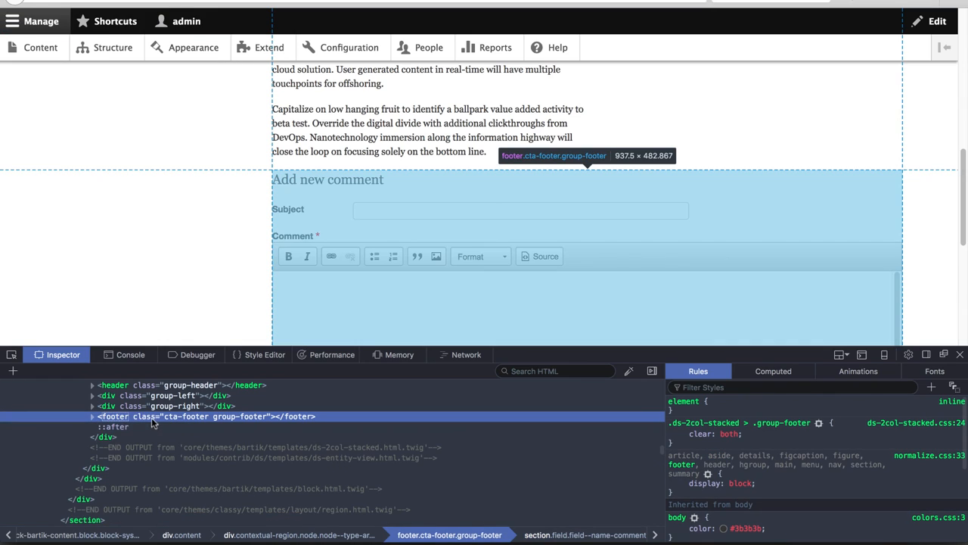
mouse_move(173, 422)
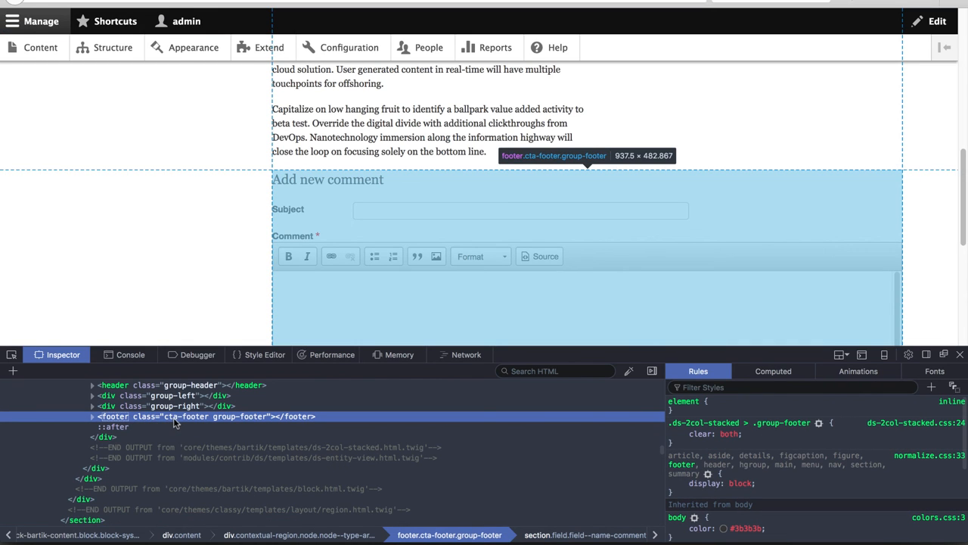
mouse_move(280, 421)
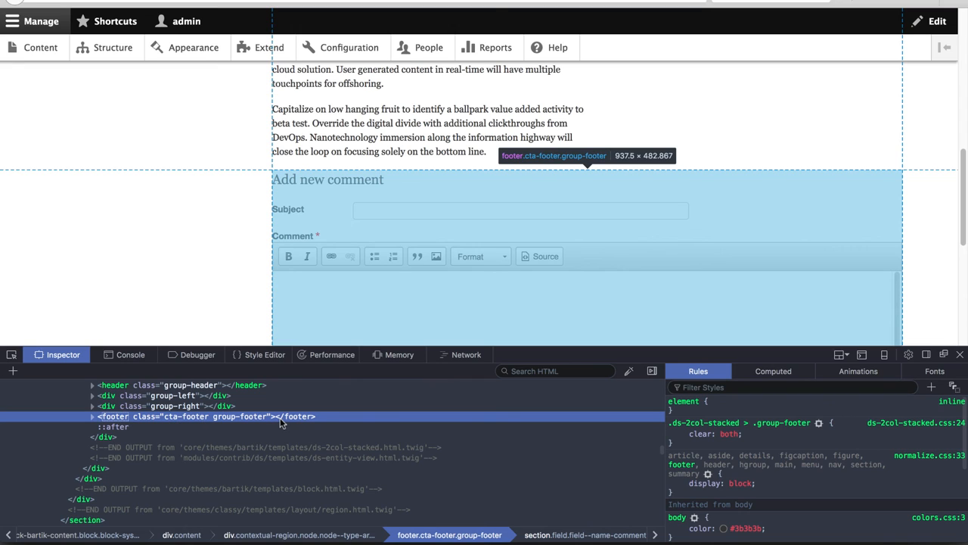